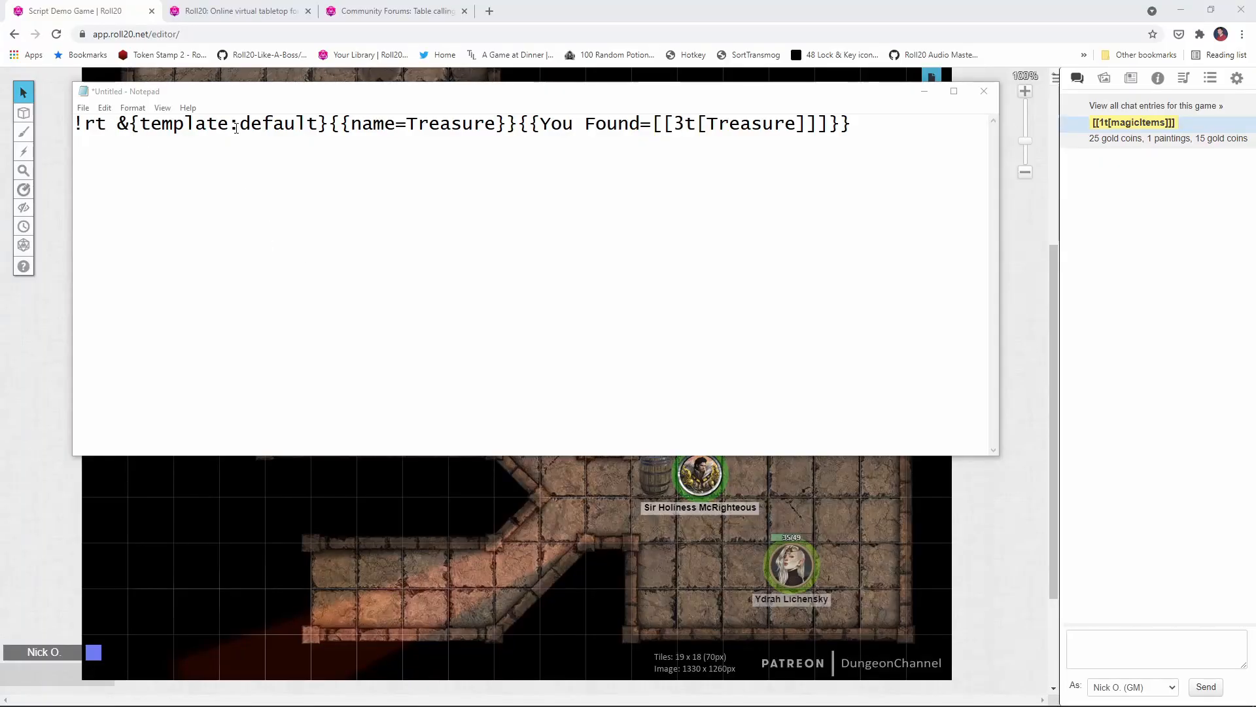
Copy the !rt default-template Treasure macro from Notepad to post it in chat.
key(ctrl+a)
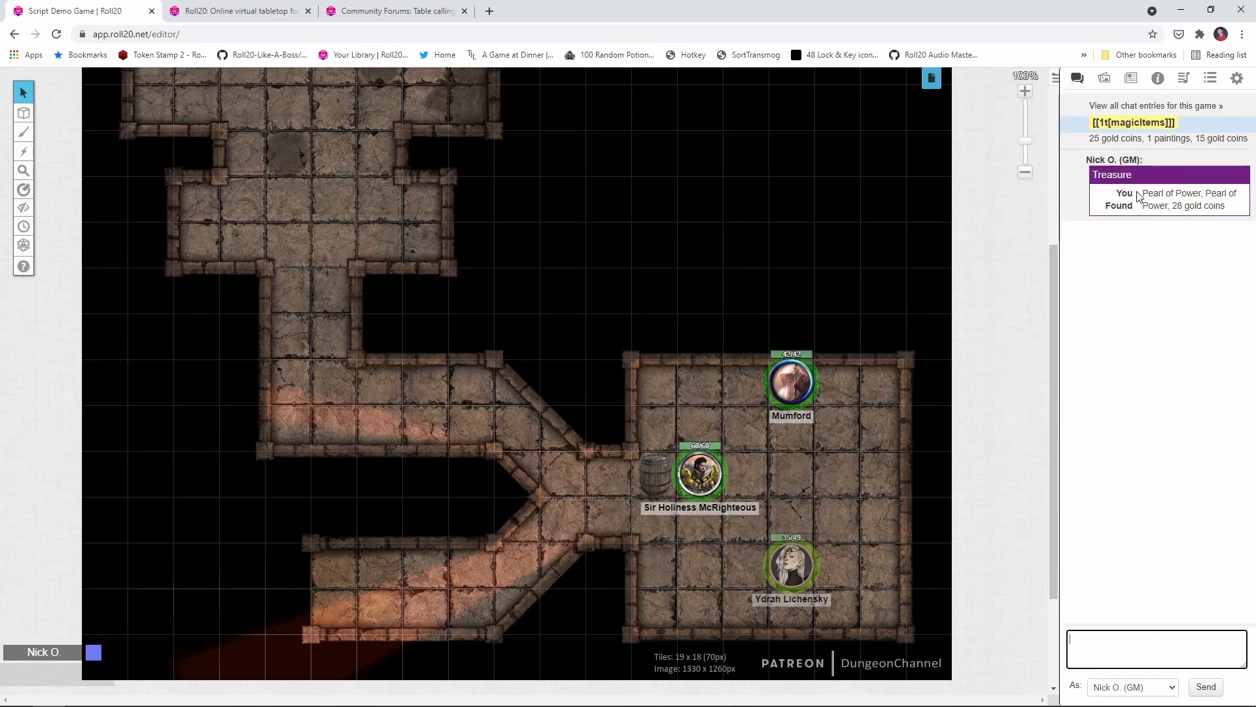
mouse_move(1221, 189)
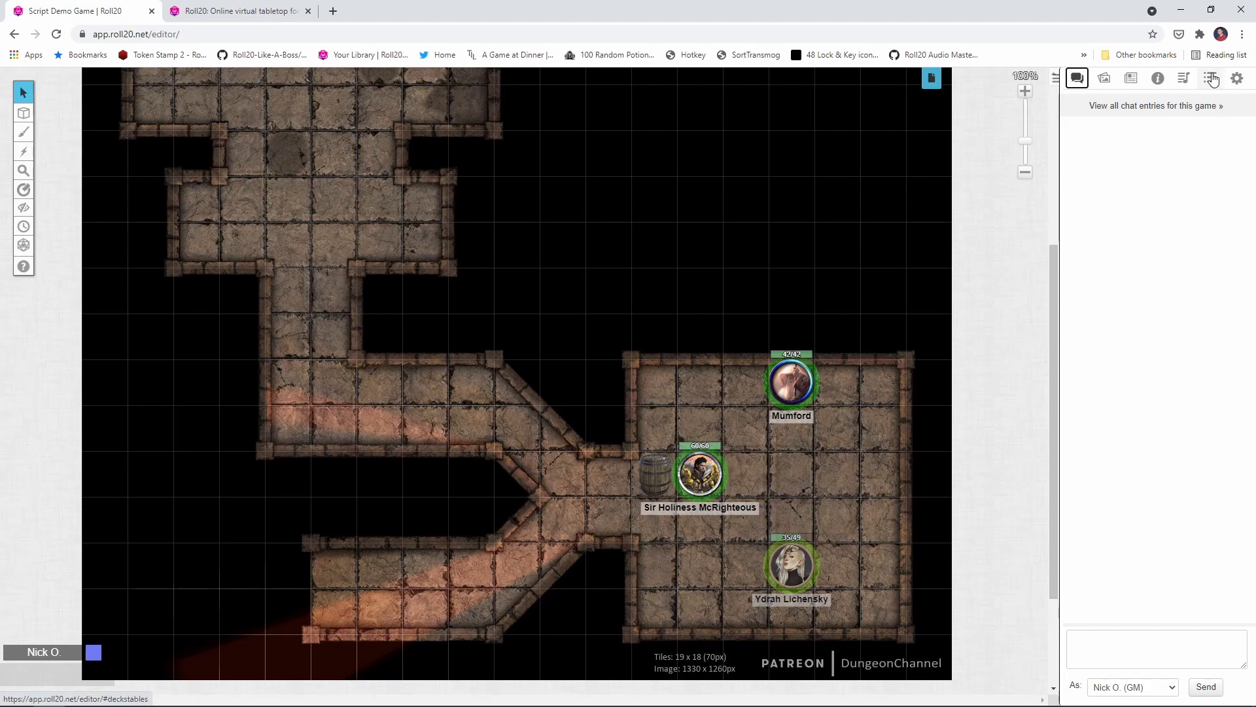
click(1210, 78)
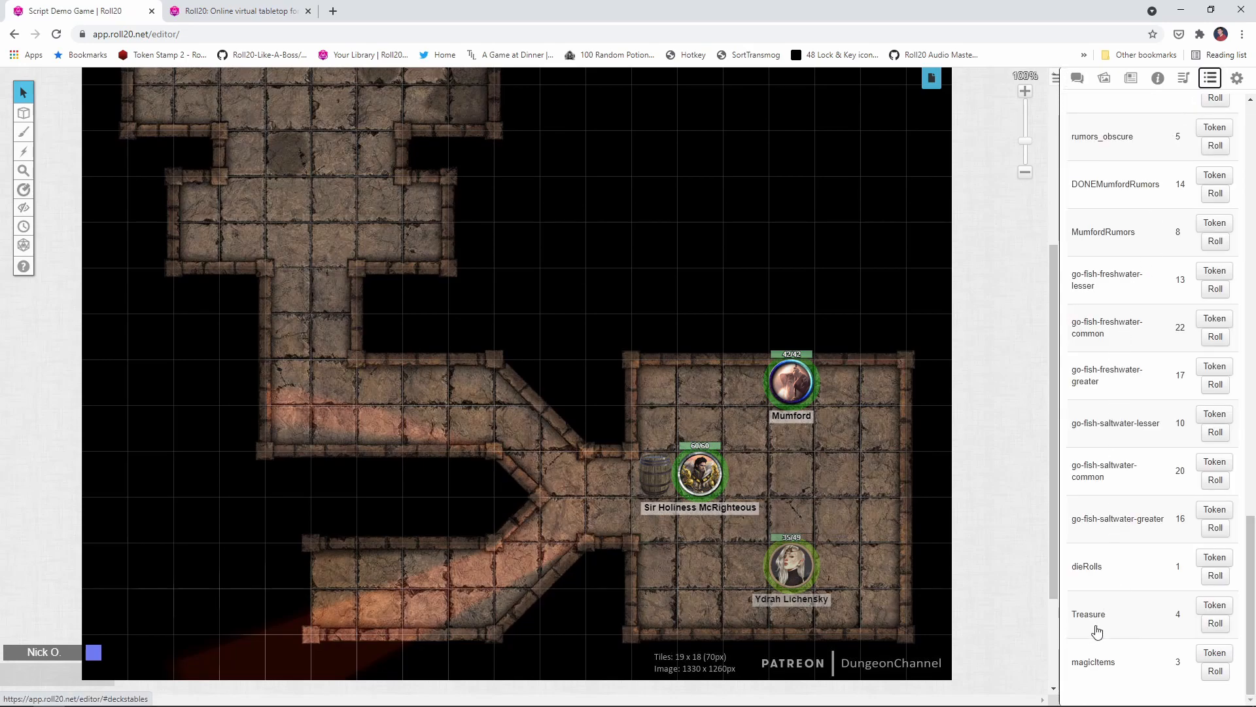
click(1088, 614)
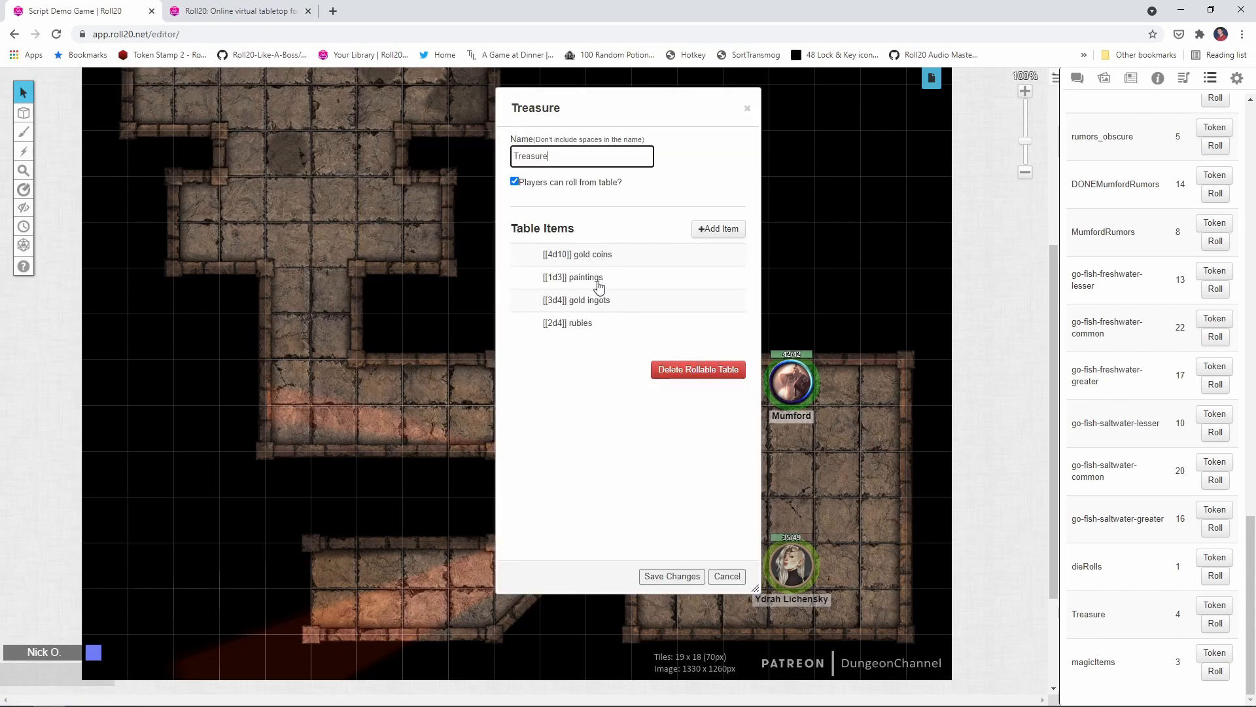
mouse_move(609, 344)
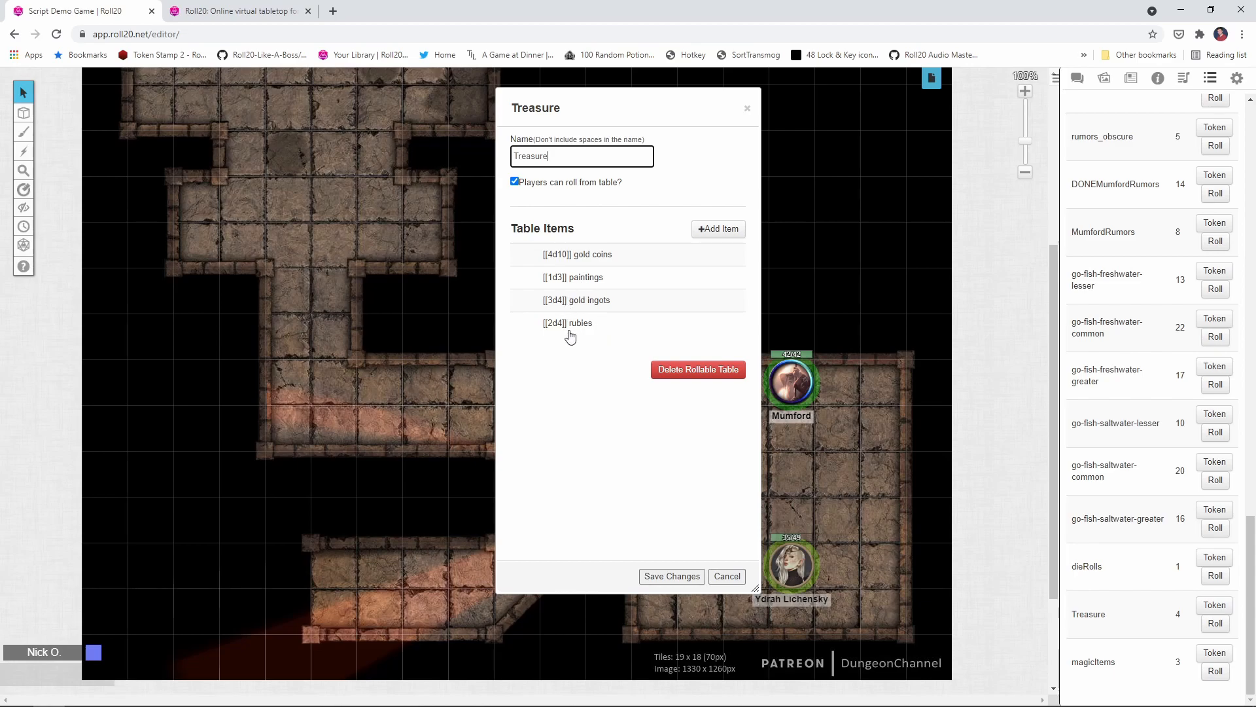
mouse_move(588, 338)
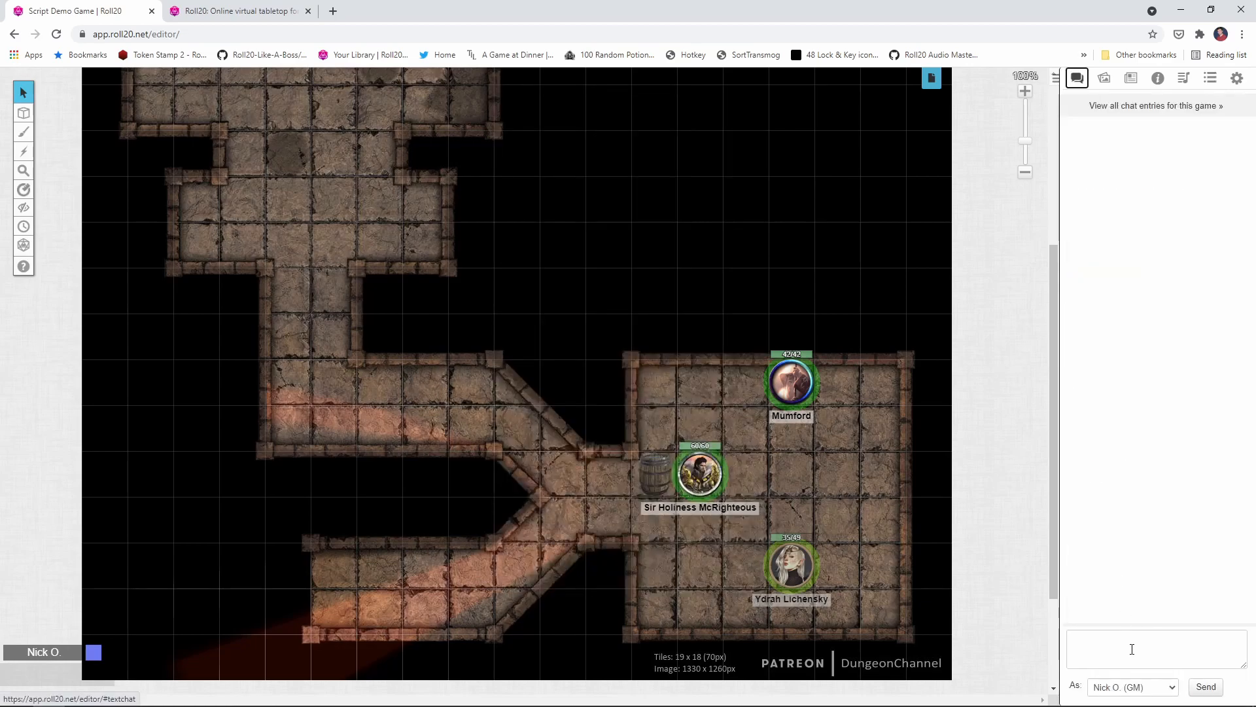
Roll /r 1t[Treasure] in chat twice, both drawing rubies with an unrolled 2d4.
click(1156, 649)
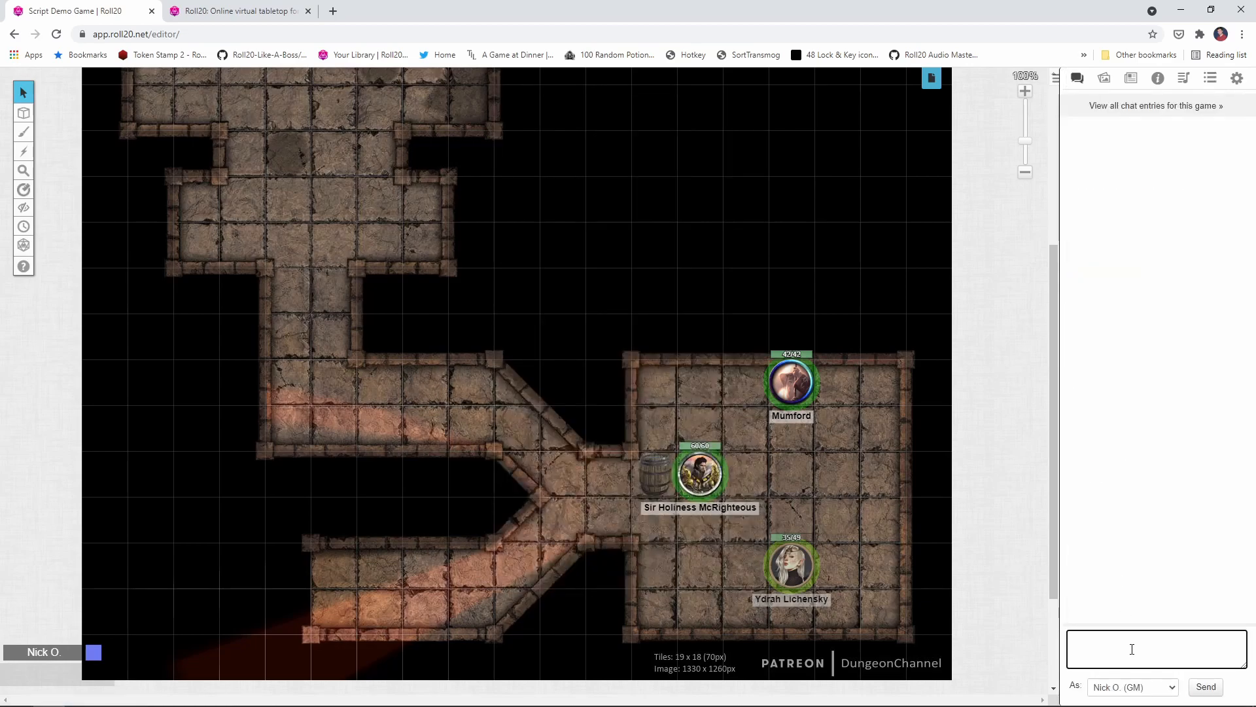
text(/r)
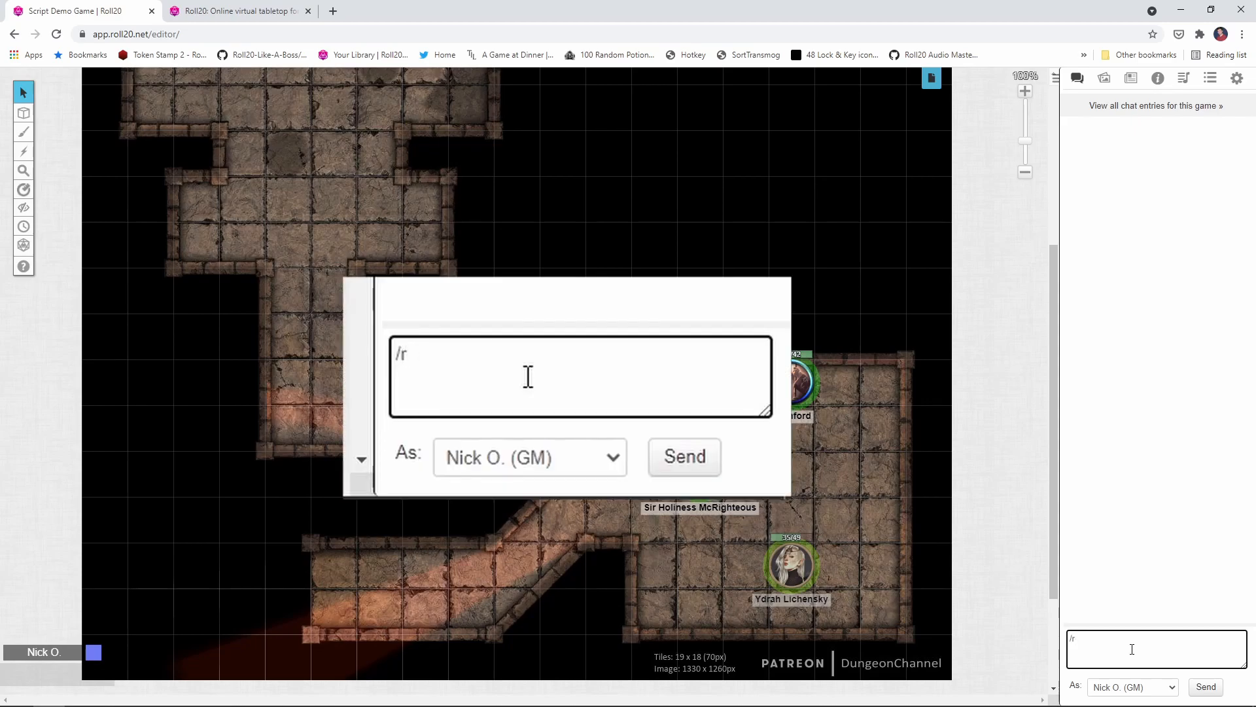
text(1t)
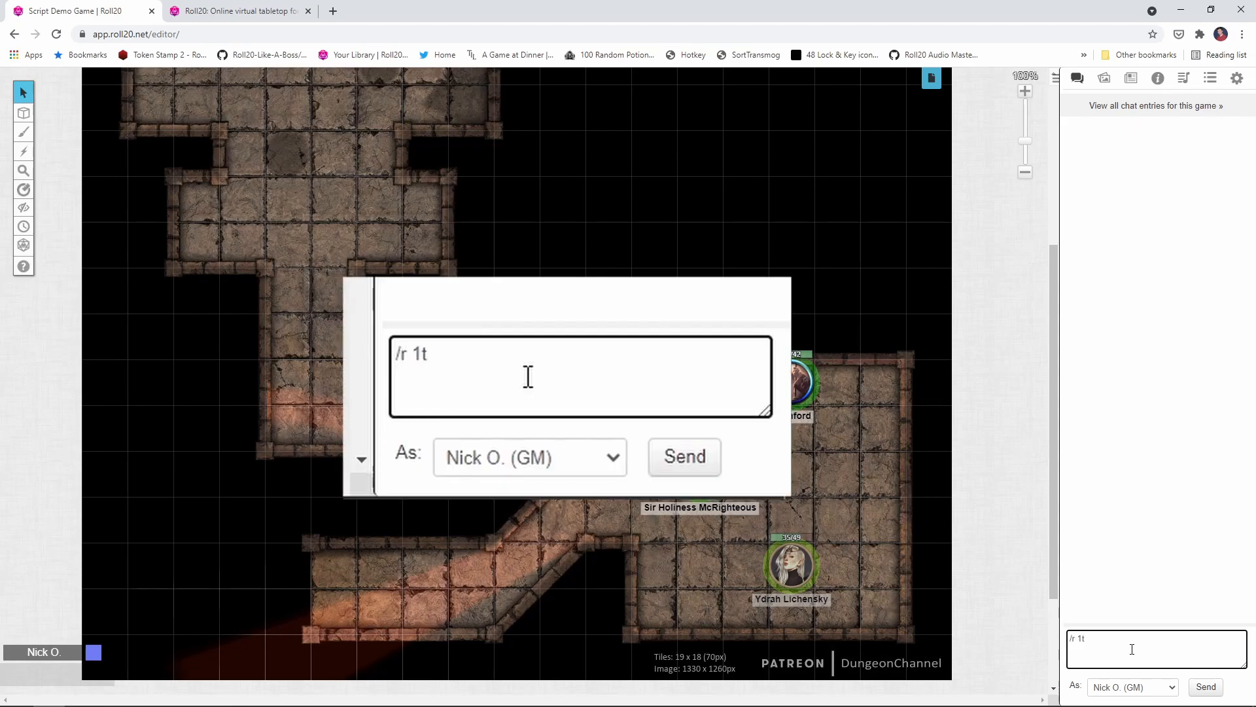
text([)
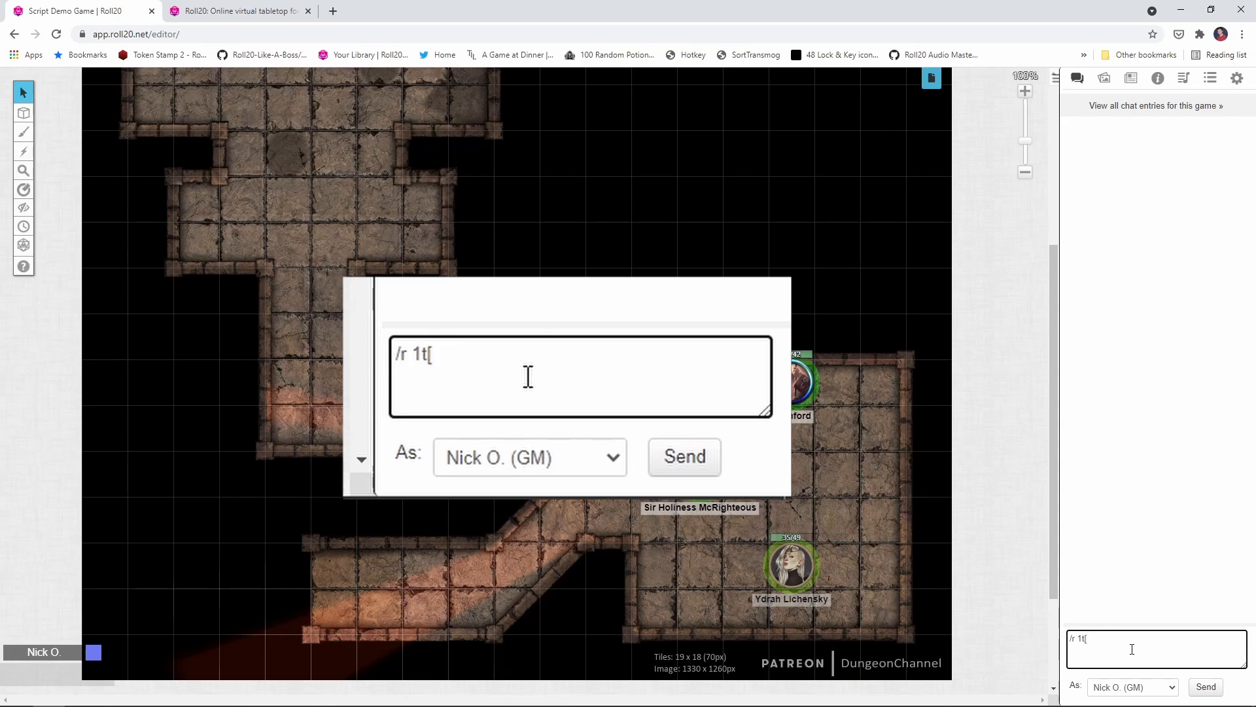
text(Treasure)
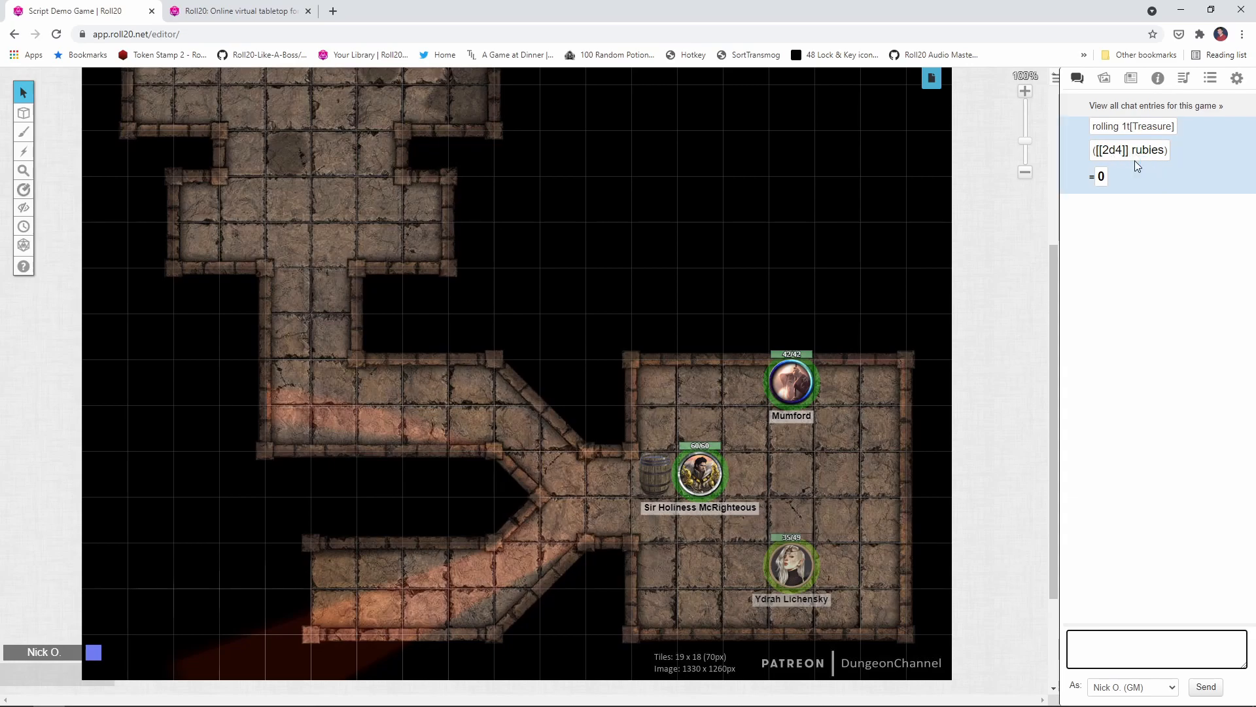
click(1157, 647)
text(/r 1t[Treasure])
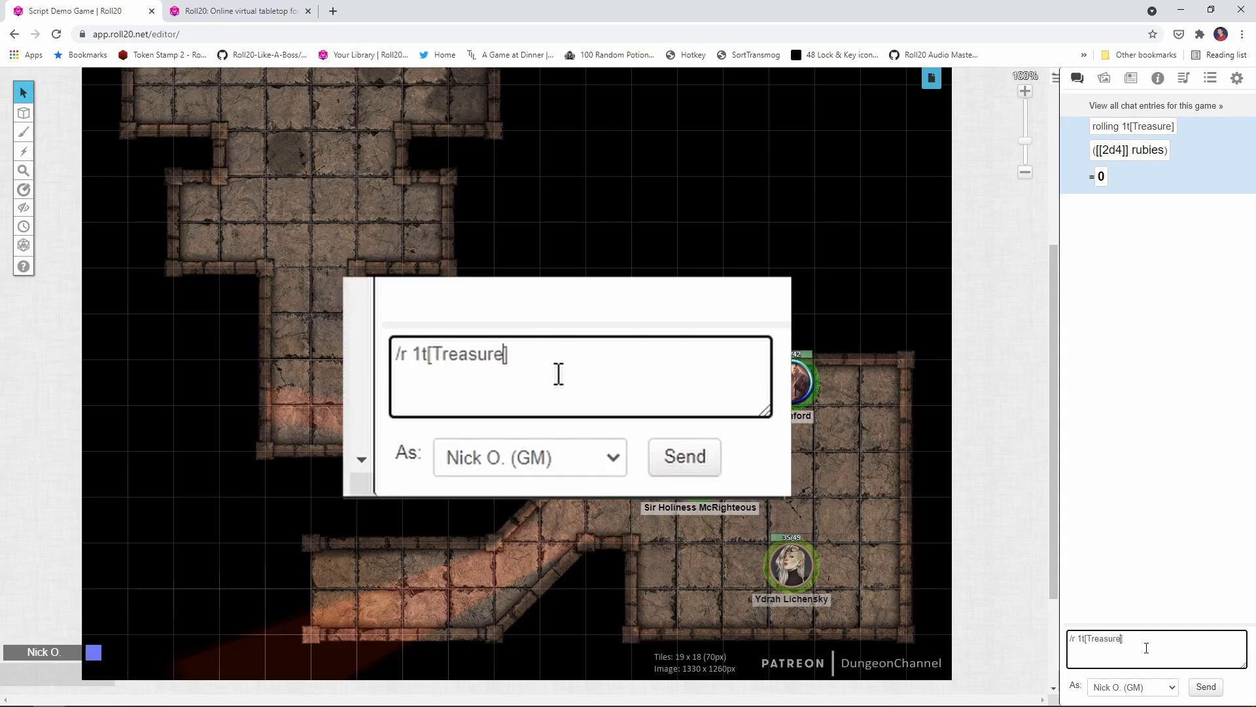
key(BackSpace)
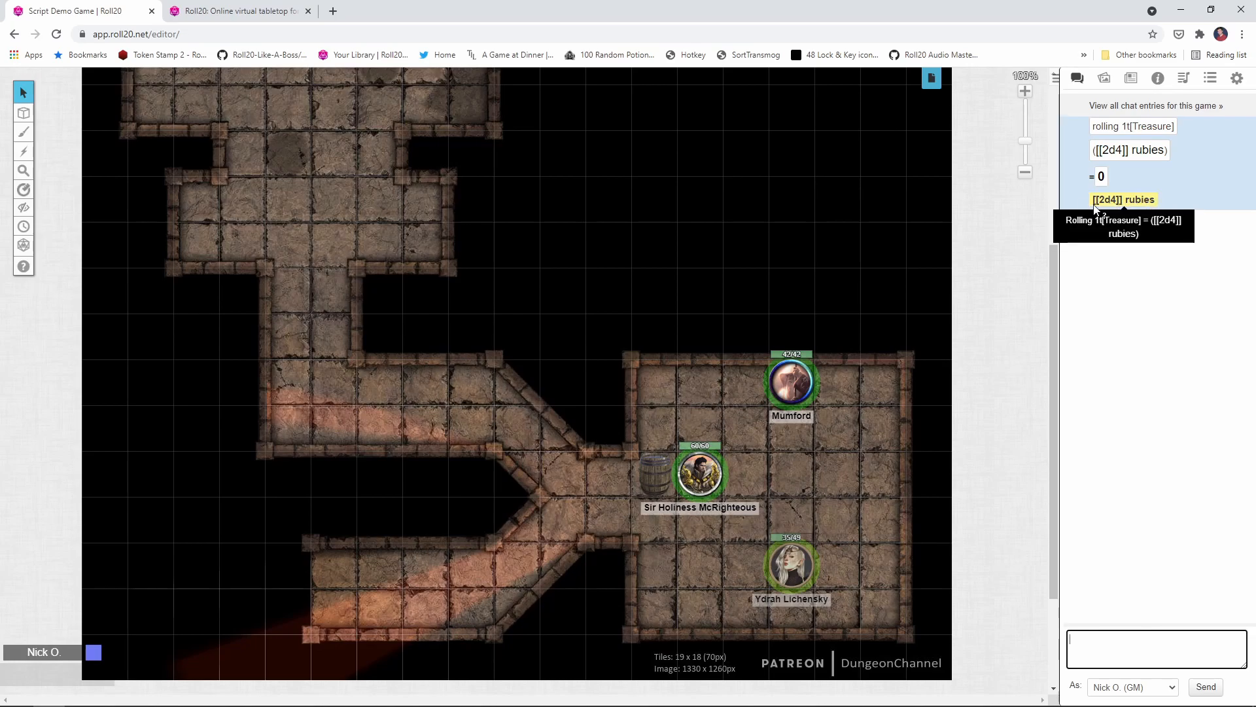
mouse_move(1110, 288)
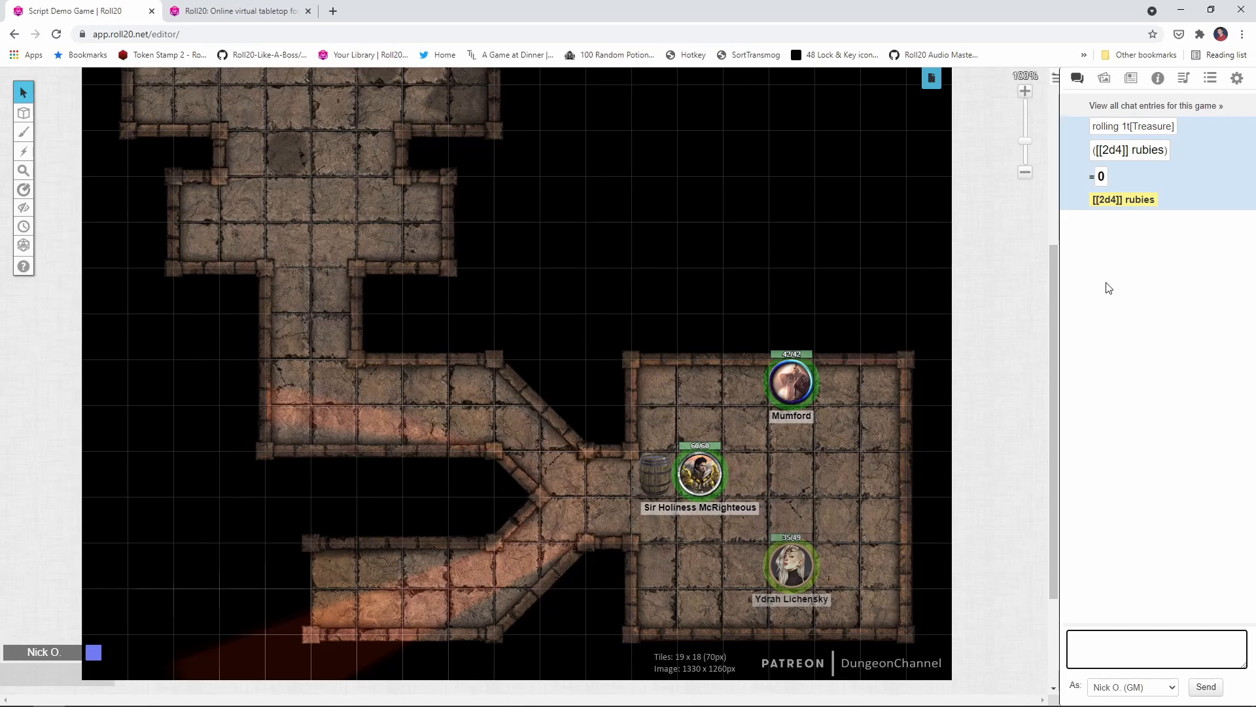
mouse_move(1101, 381)
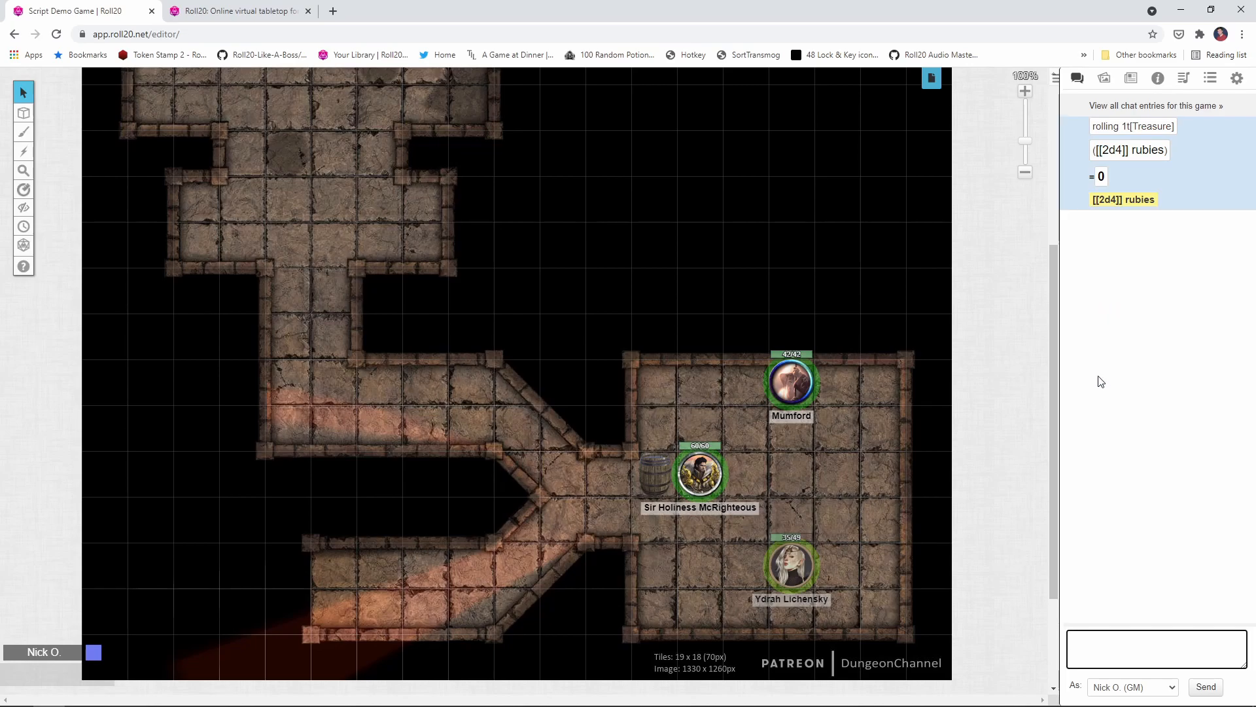
Send [[ 1t[Treasure] ]] prefixed with !rt as an inline roll, then clear the chat.
click(1157, 649)
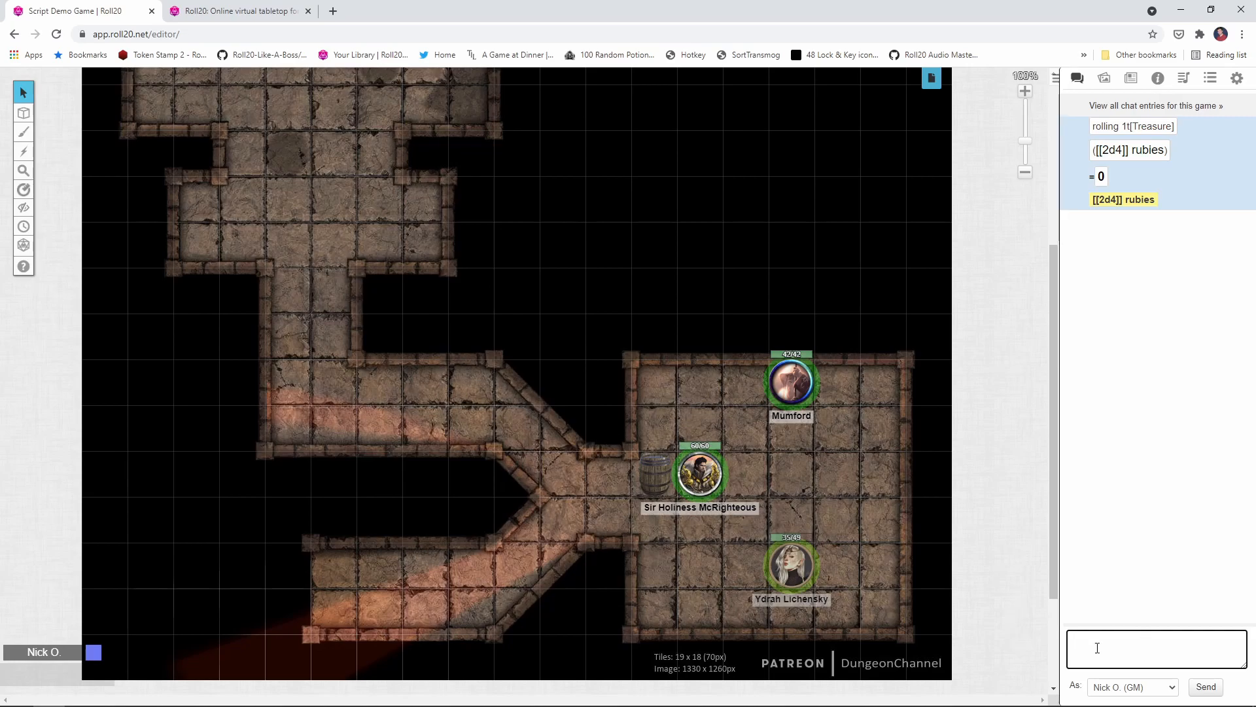
text([[ 1t[Treasure] ]])
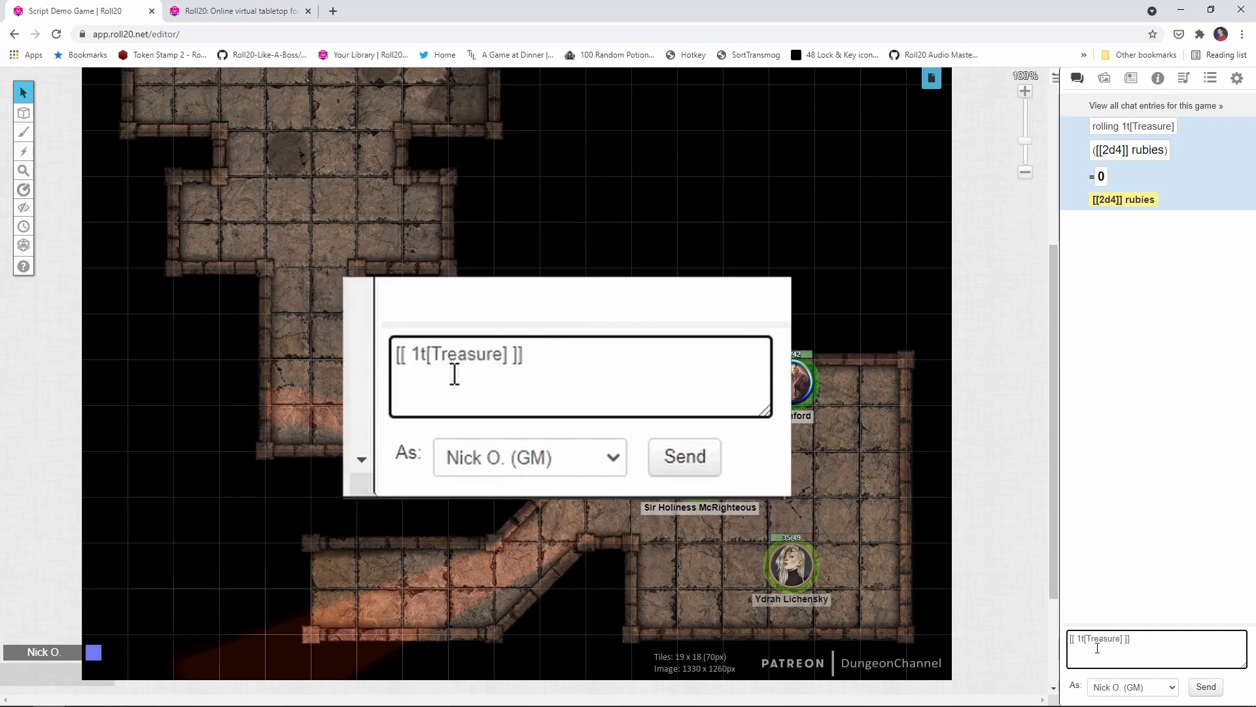
text(!rt)
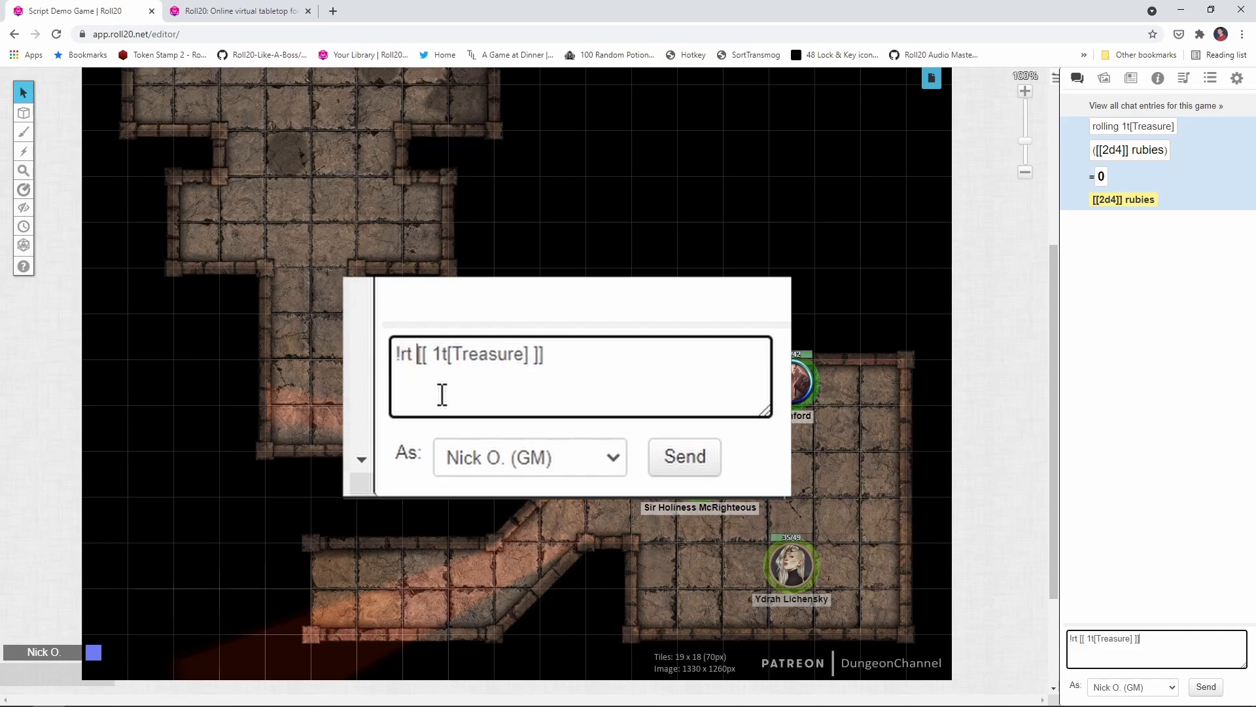
click(683, 456)
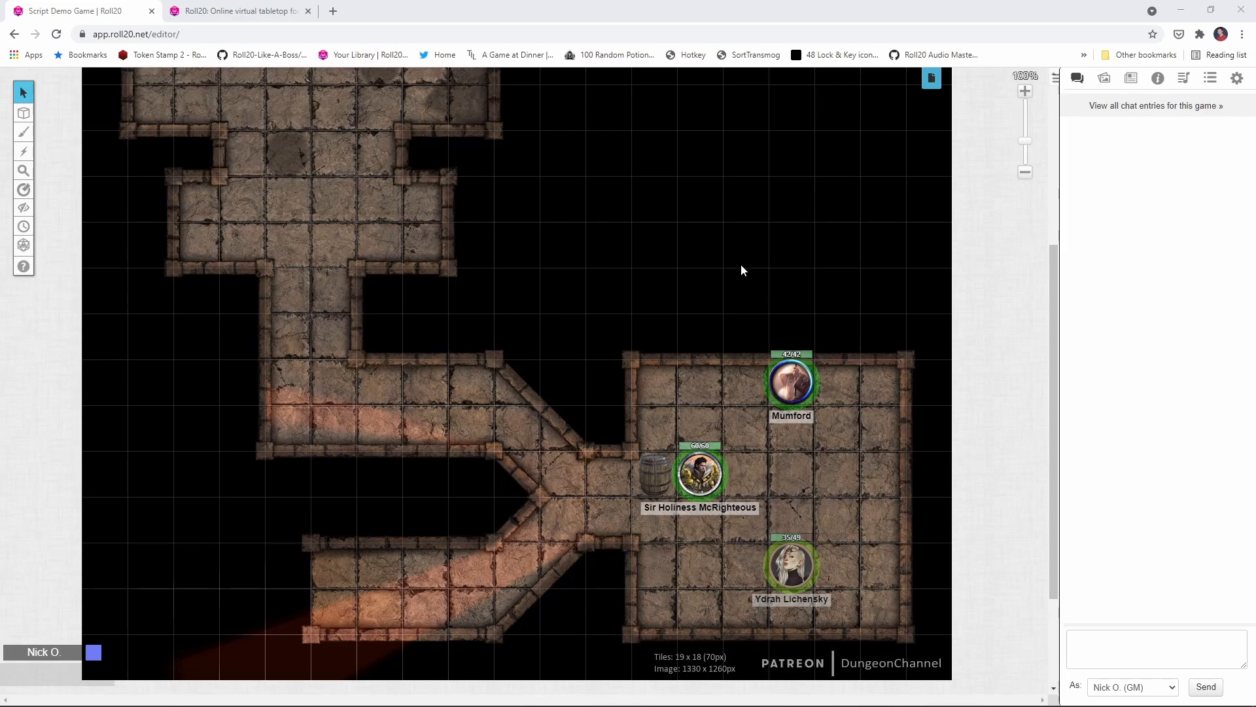
click(1210, 77)
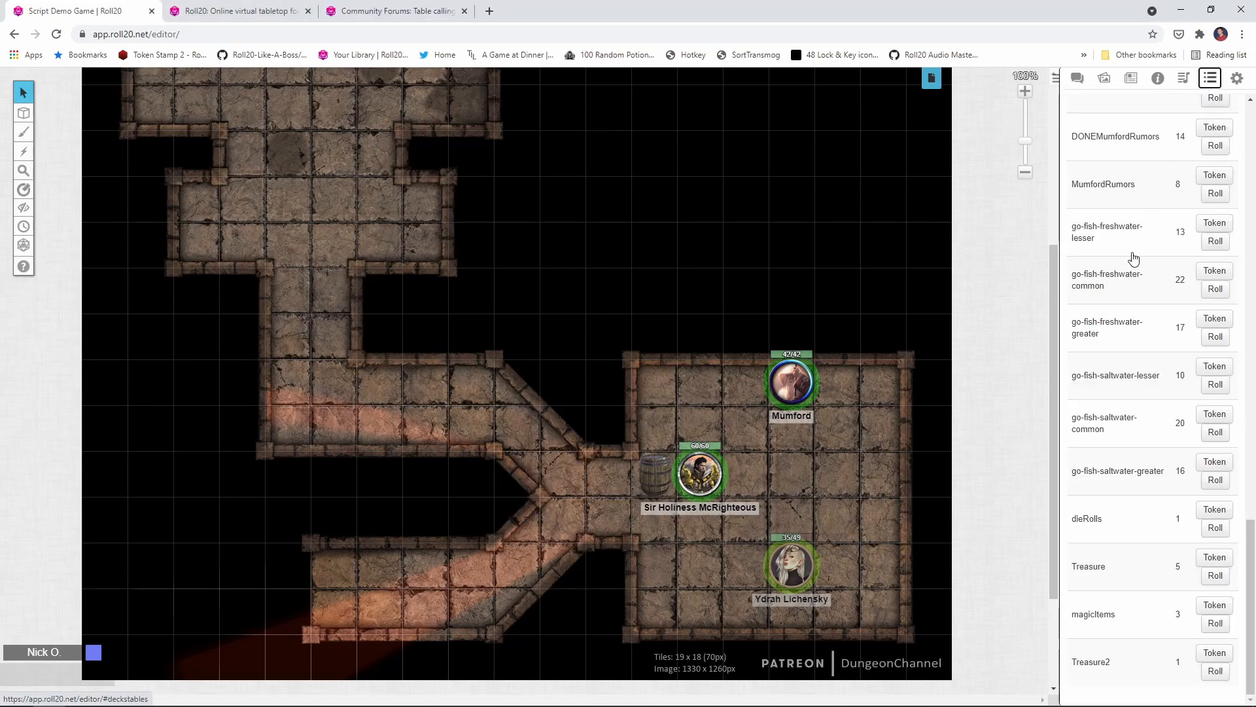
click(1091, 661)
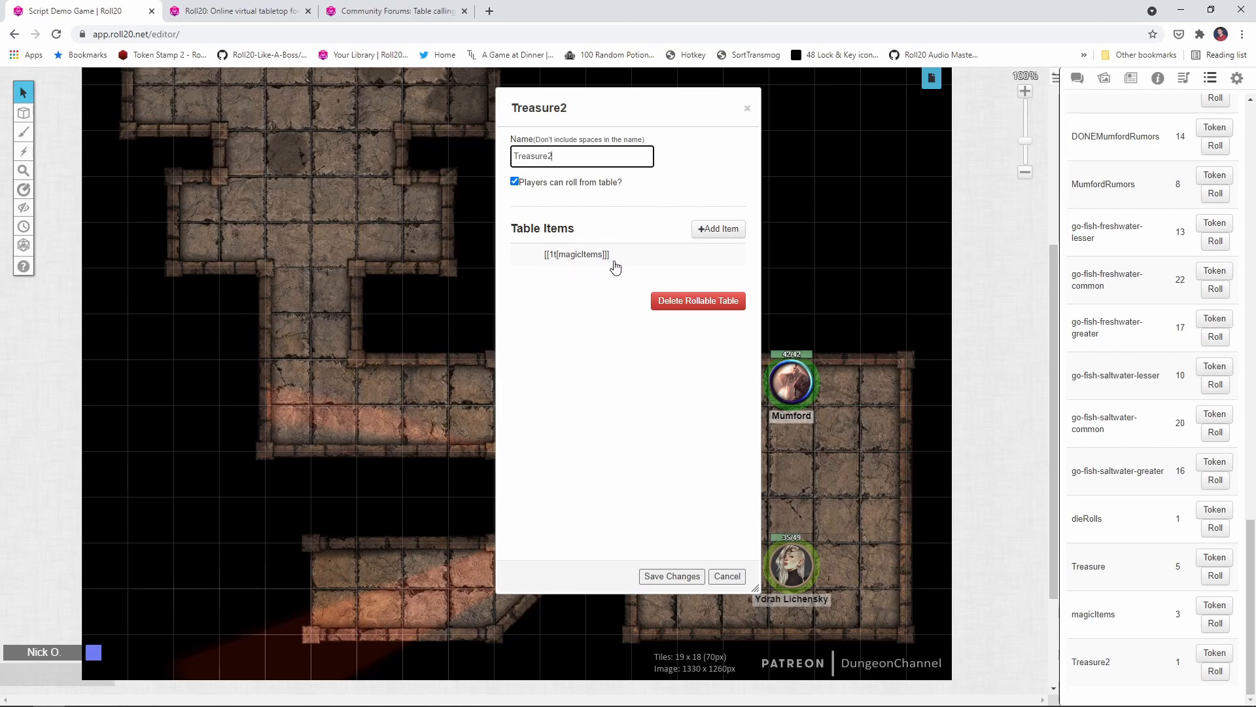
mouse_move(737, 568)
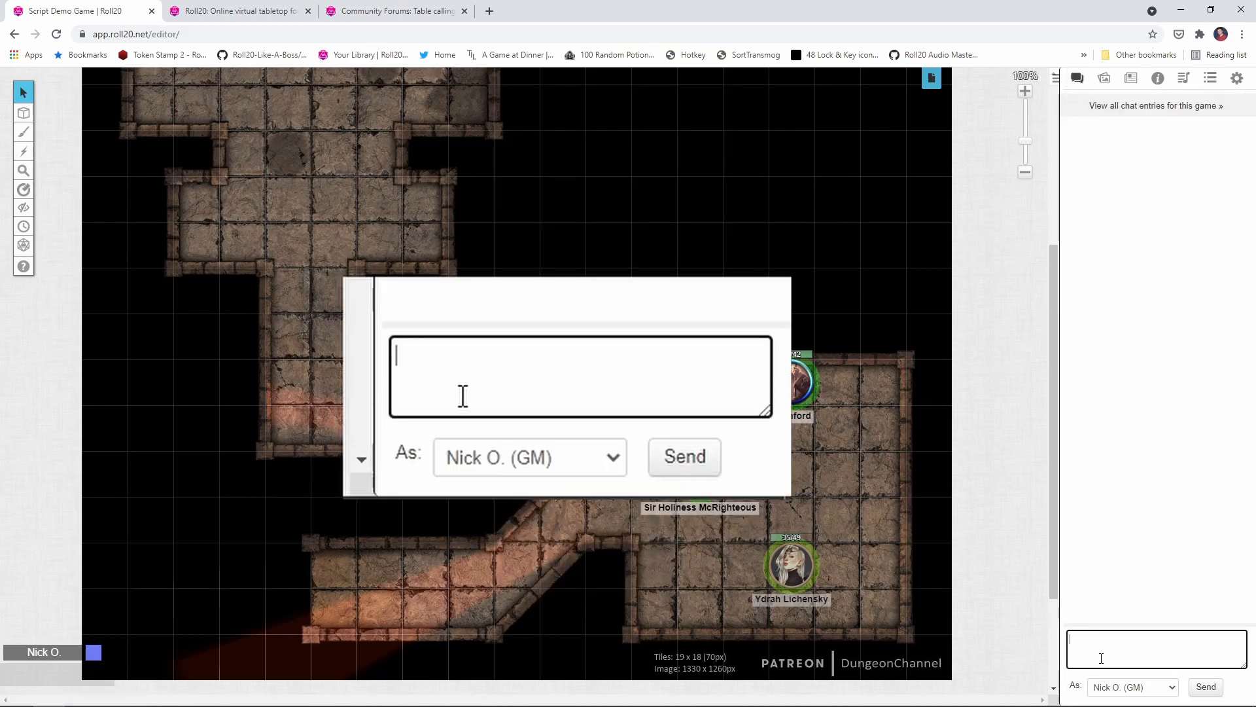
Send !rt [[1t[Treasure2]]] to chat, returning Hewards Handy Spice Pouch.
text(!rt)
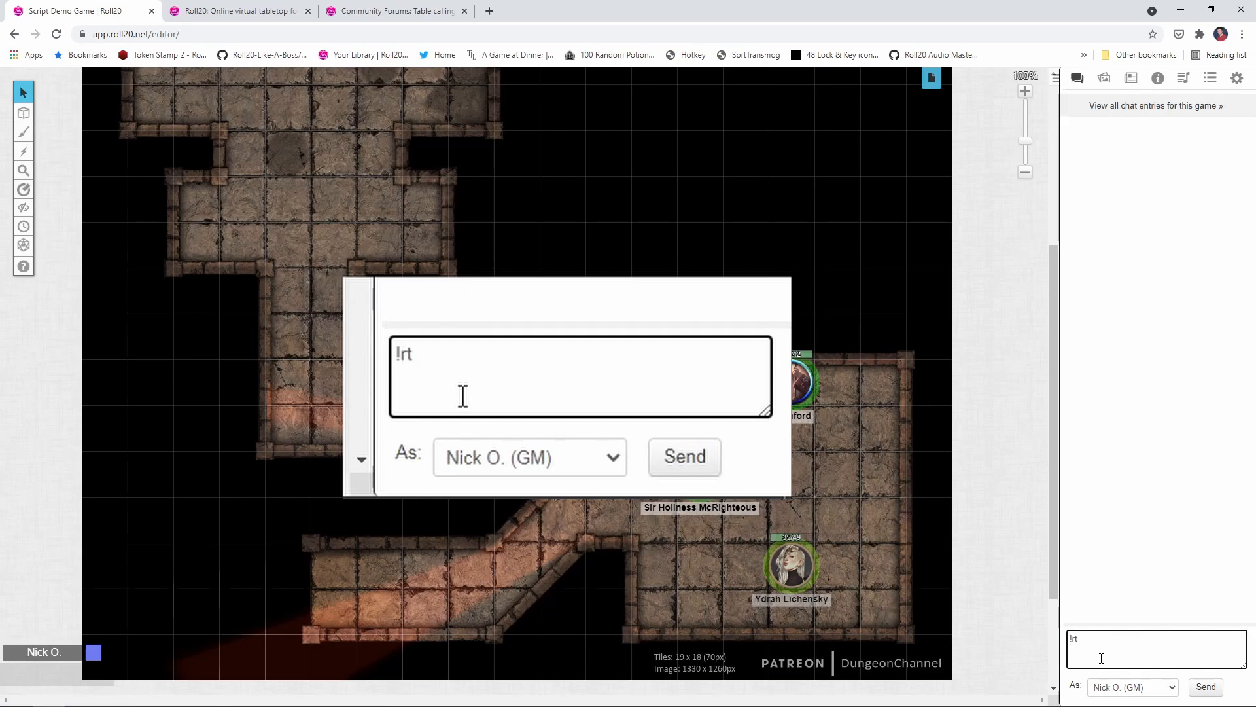
text([[)
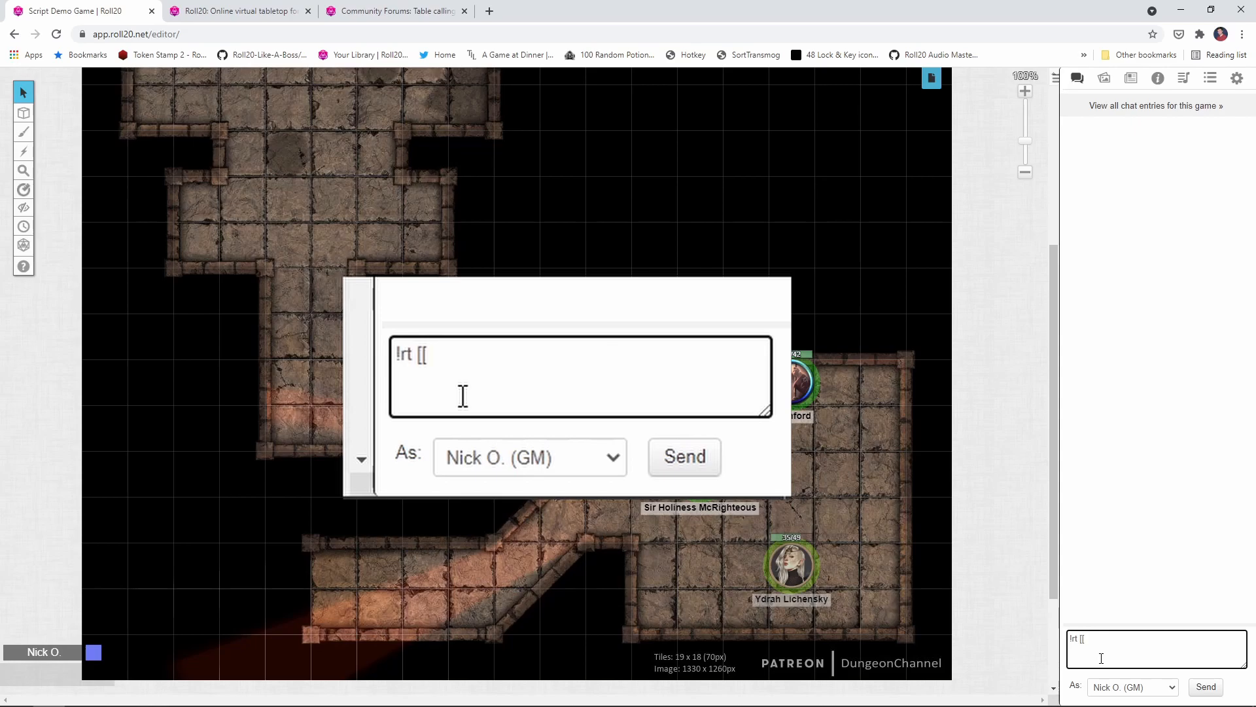
text(1t)
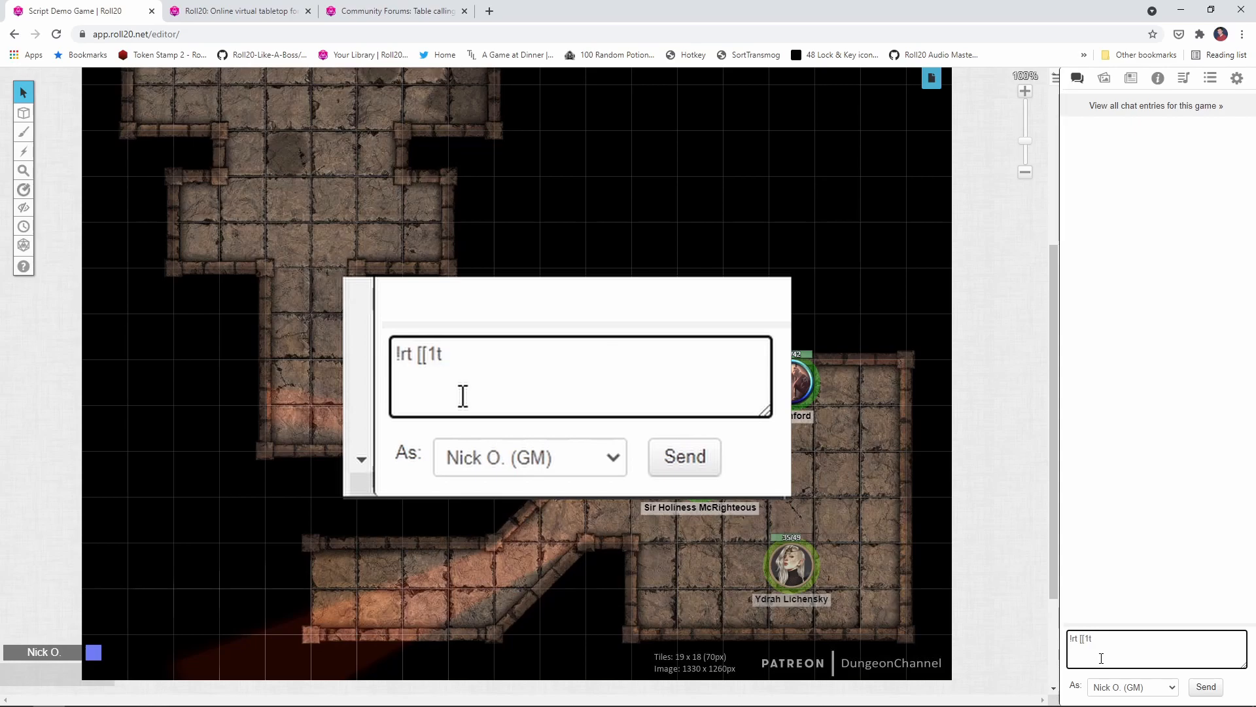
text([Treasure2)
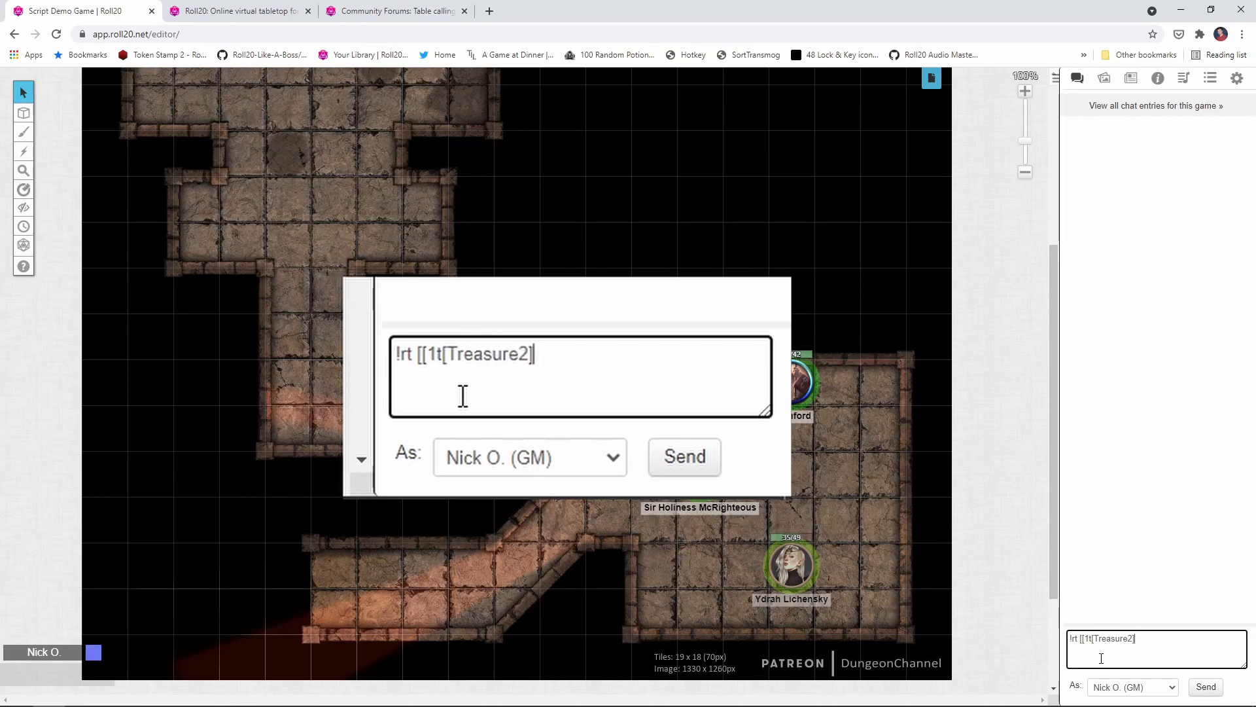
click(683, 456)
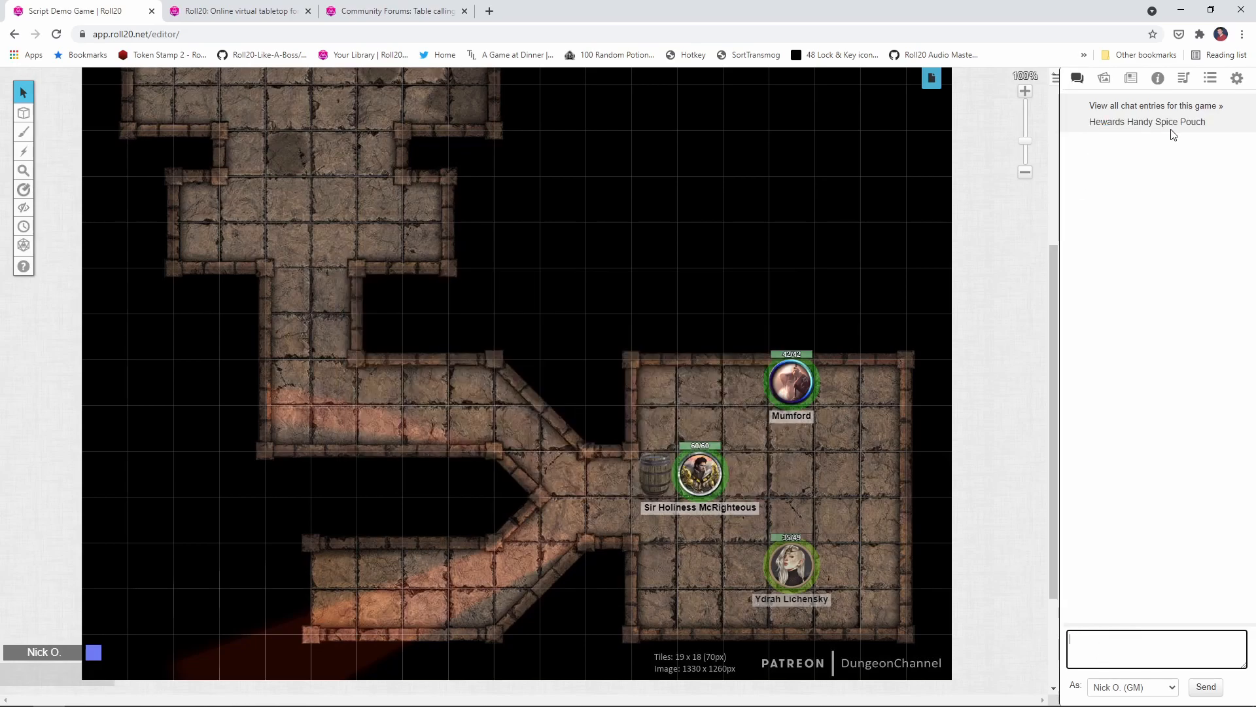
View the three items in the magicItems rollable table and cancel back to the list.
click(1210, 78)
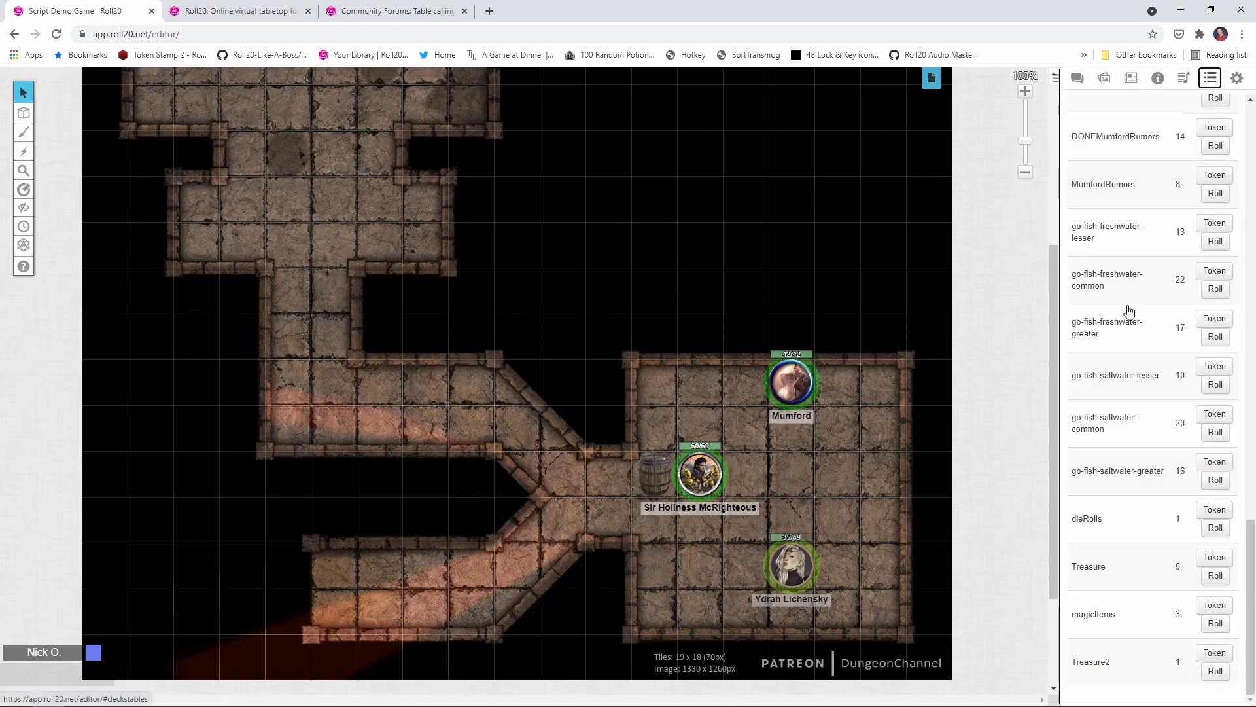
click(1092, 614)
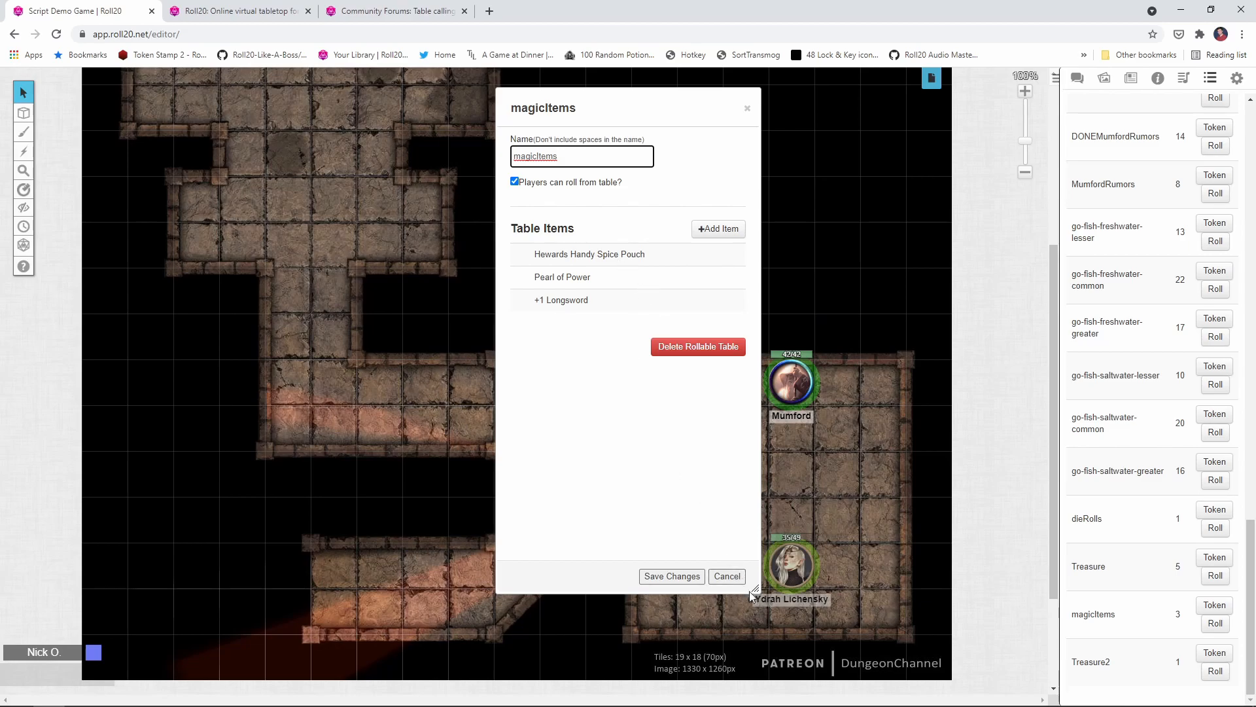
click(726, 575)
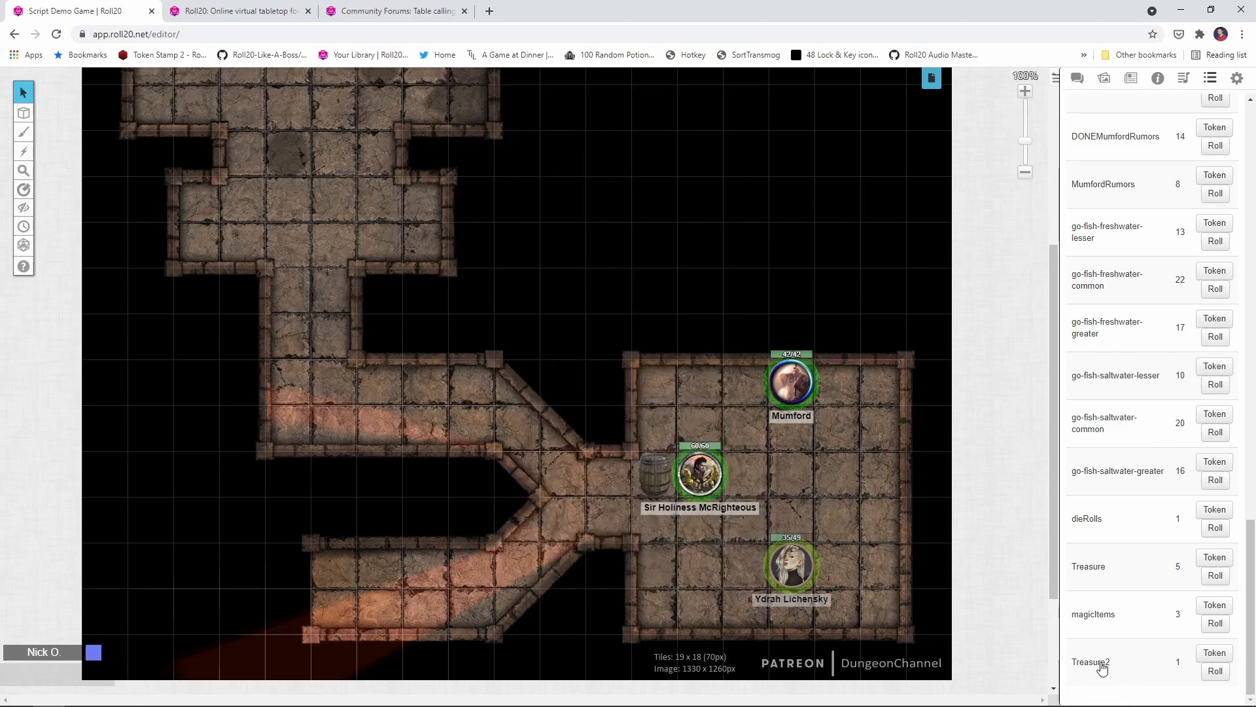
mouse_move(1101, 615)
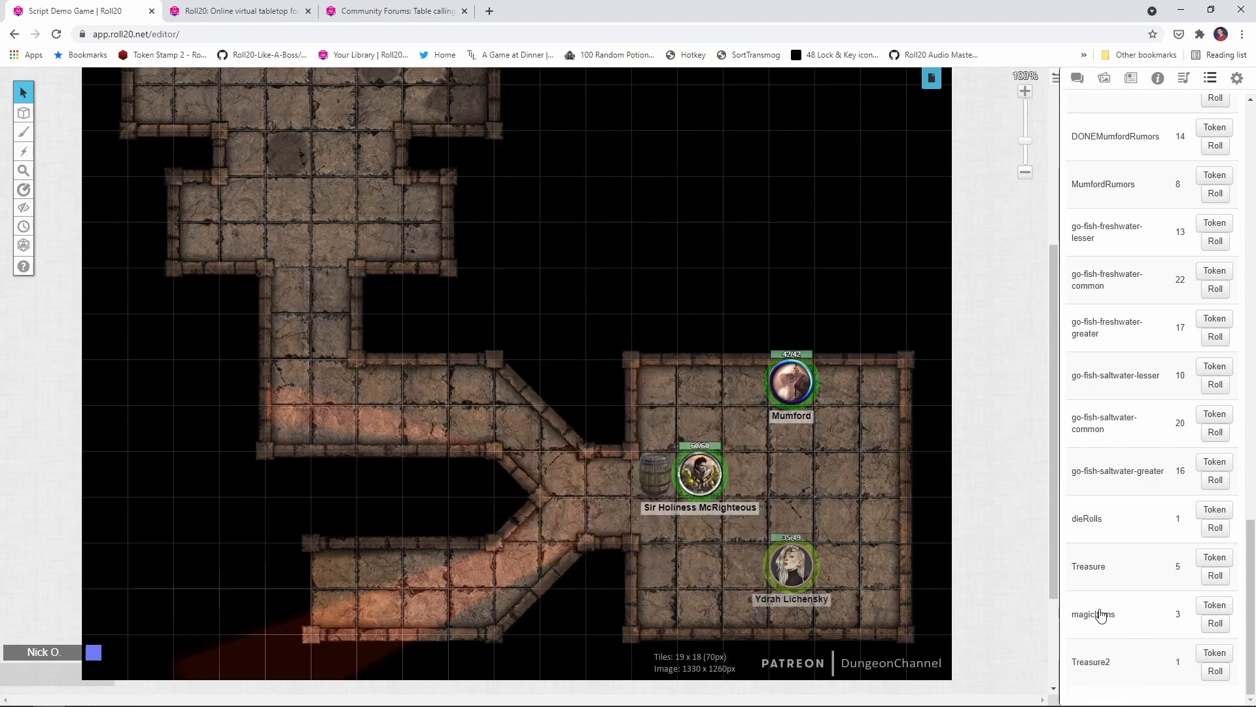
mouse_move(1134, 624)
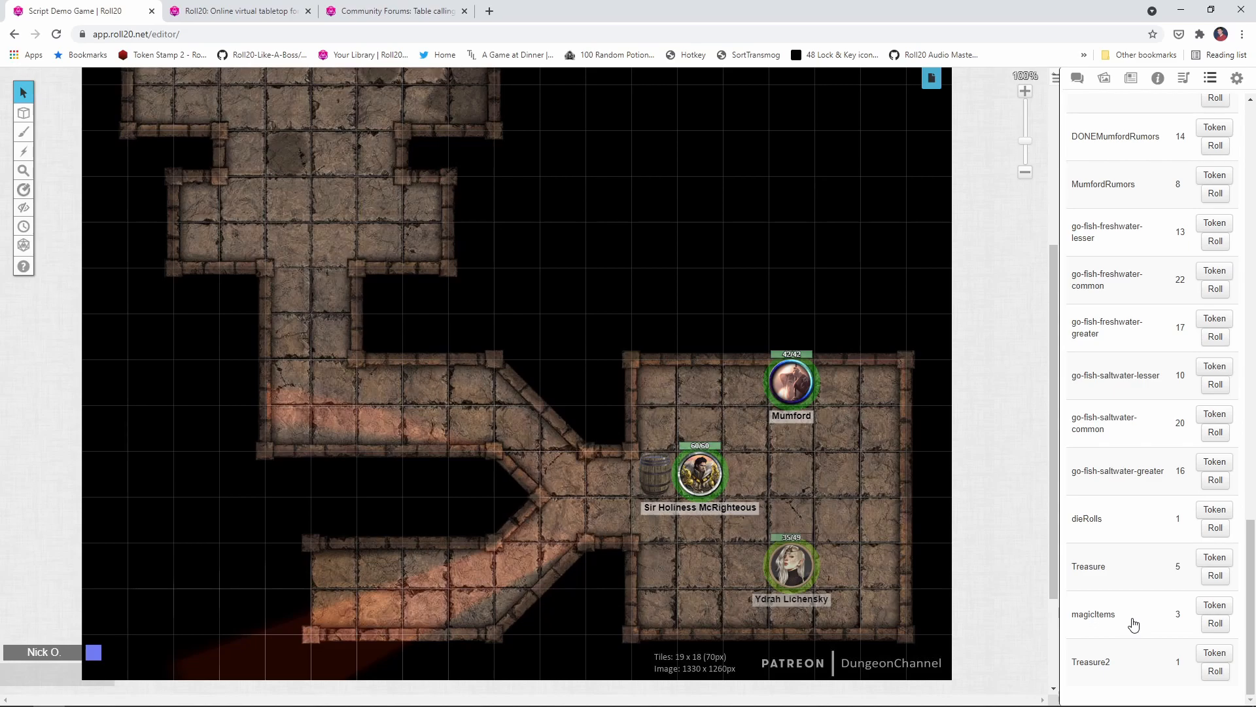
Send !rt [[3t[Treasure]]] in chat, returning 25 gold coins, 1 paintings, 15 gold coins.
click(1078, 78)
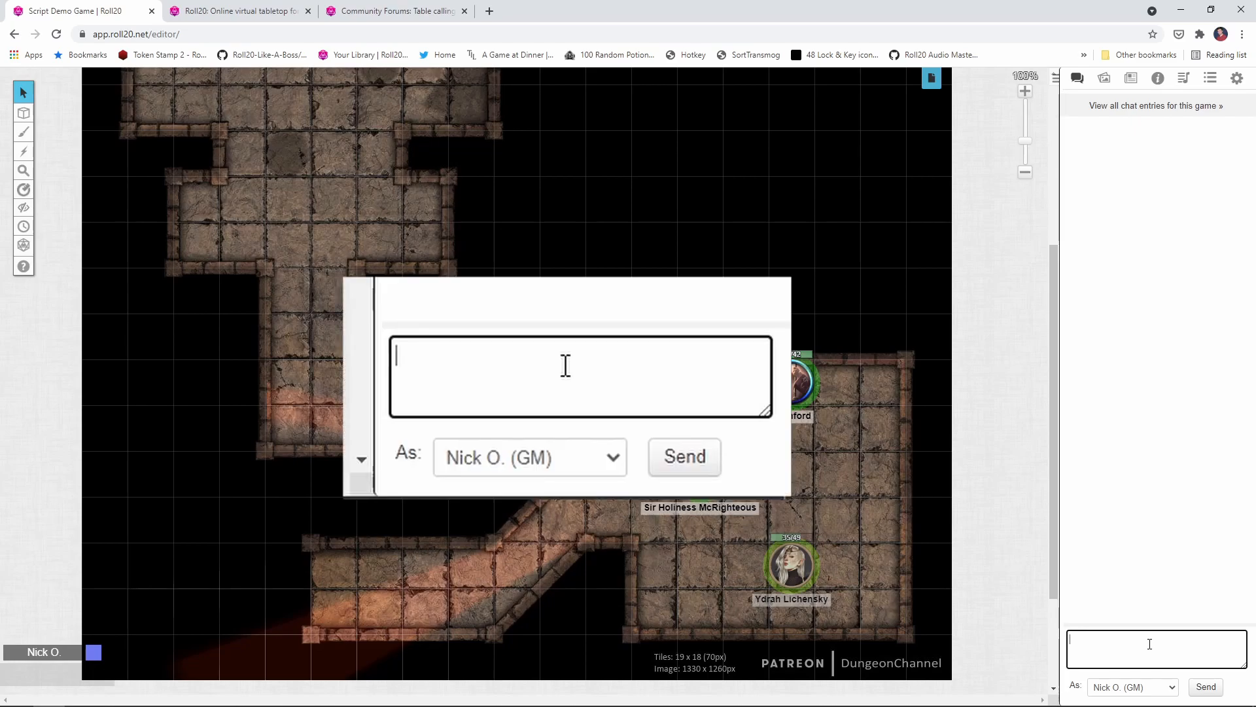
text([[3t[Treasure]]])
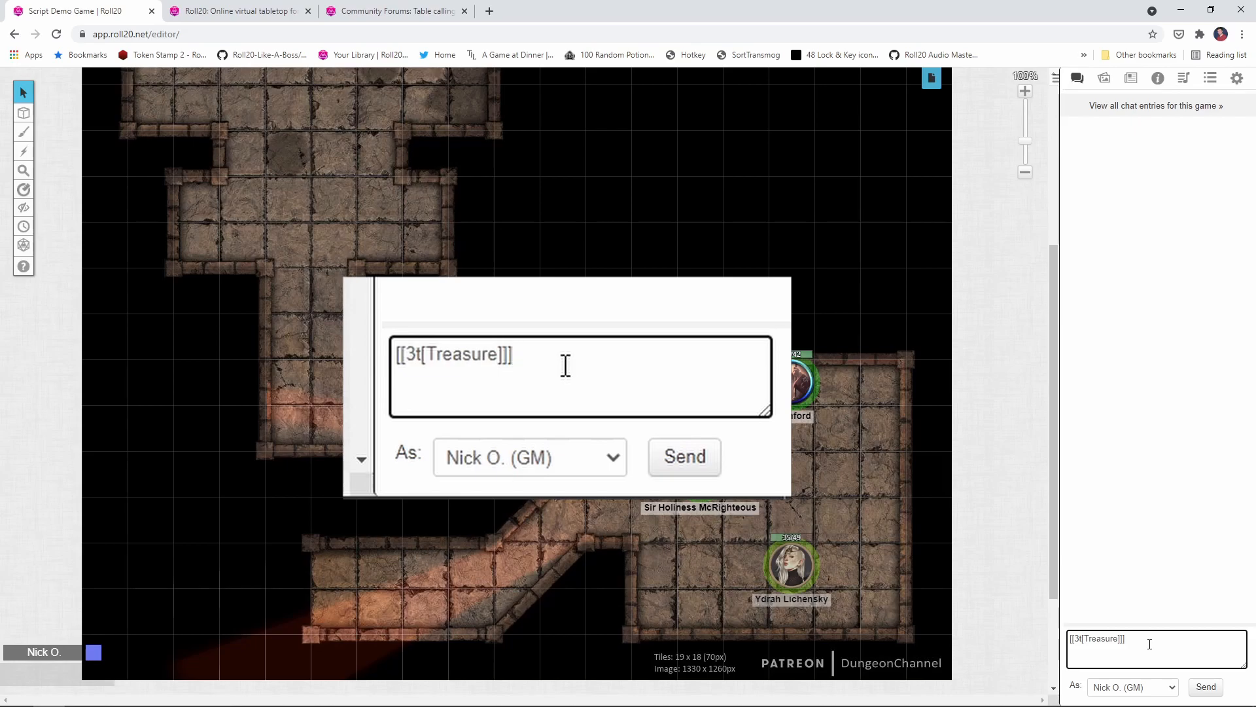
double_click(407, 354)
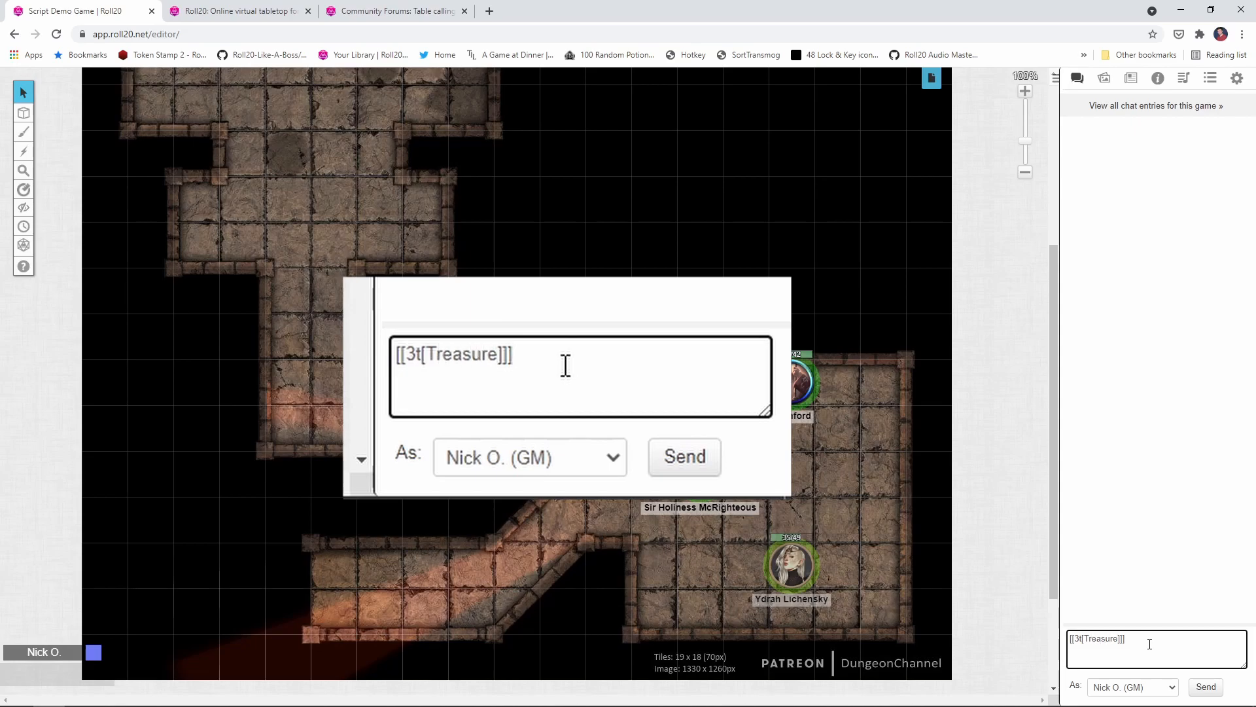
click(682, 456)
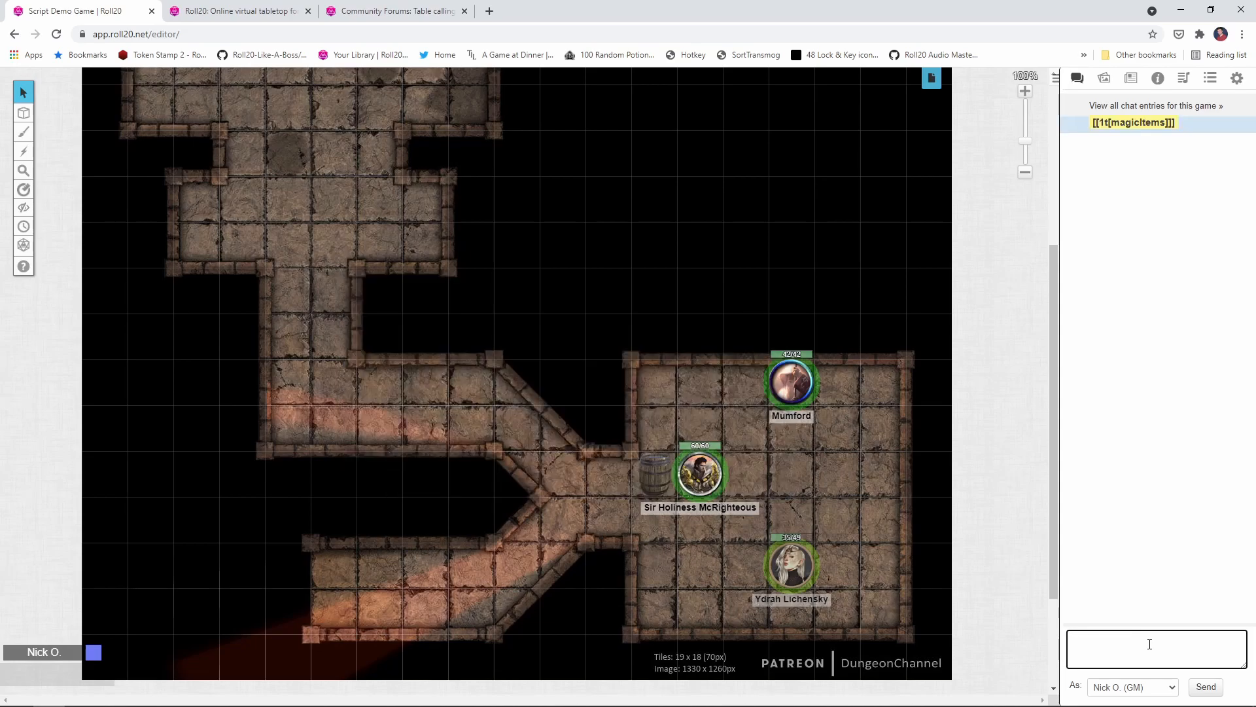
text([[3t[Treasure]]])
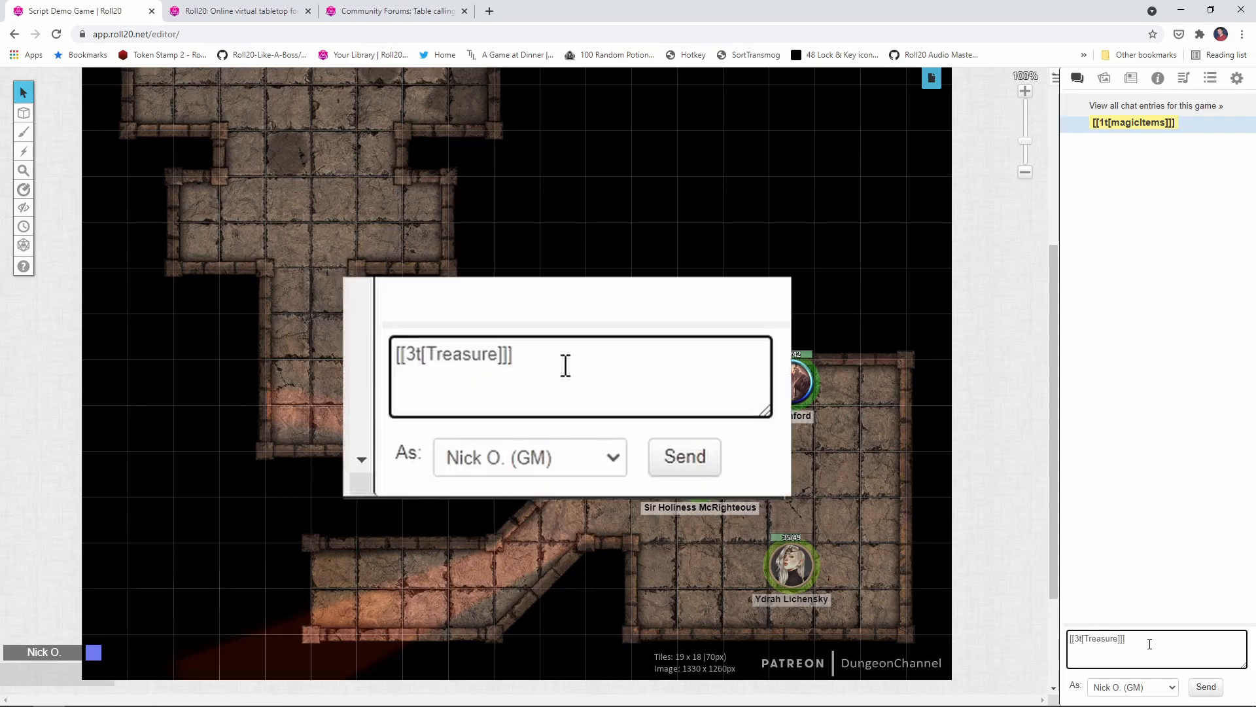
text(!r)
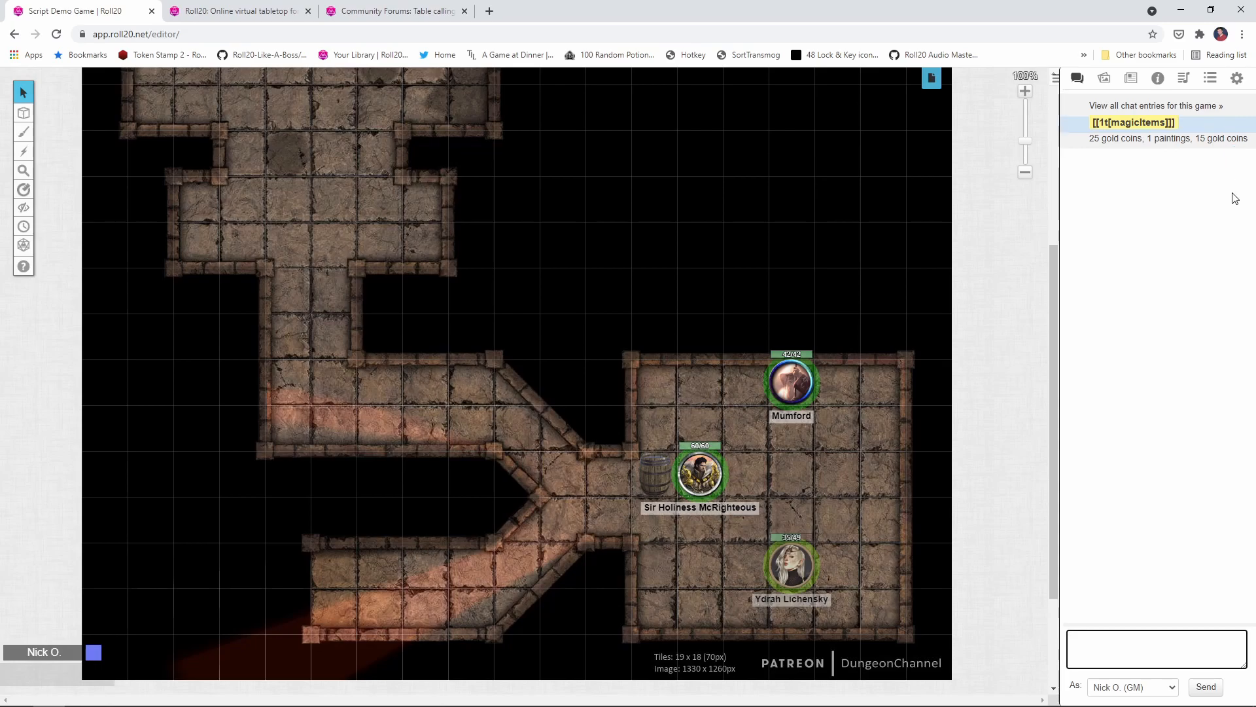
mouse_move(1152, 235)
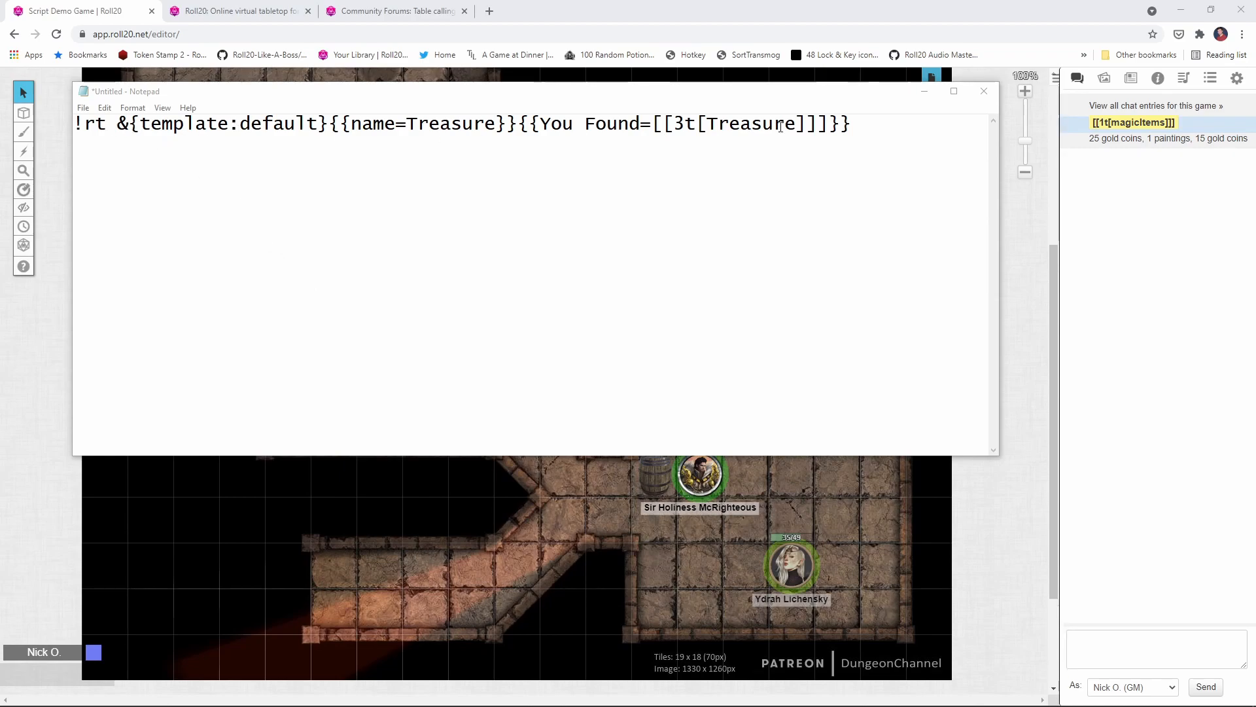
Send the copied !rt &{template:default} command, showing Pearl of Power twice and 28 gold coins.
key(ctrl+a)
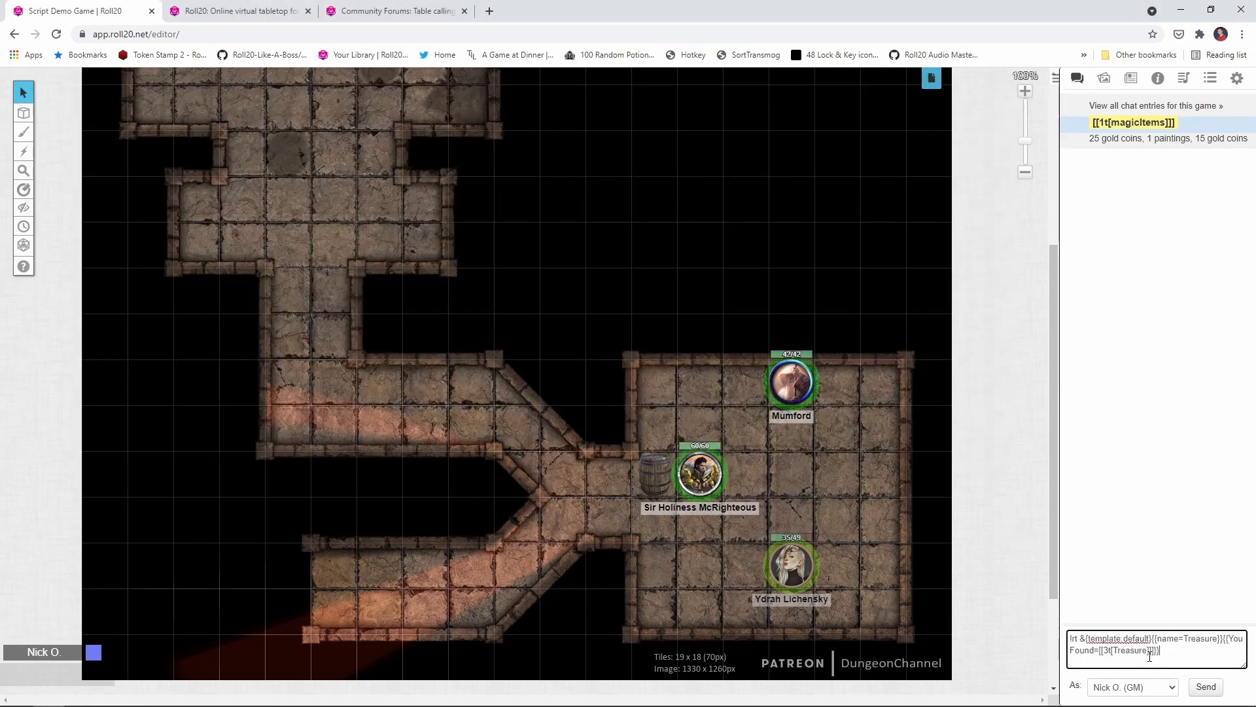
click(1206, 687)
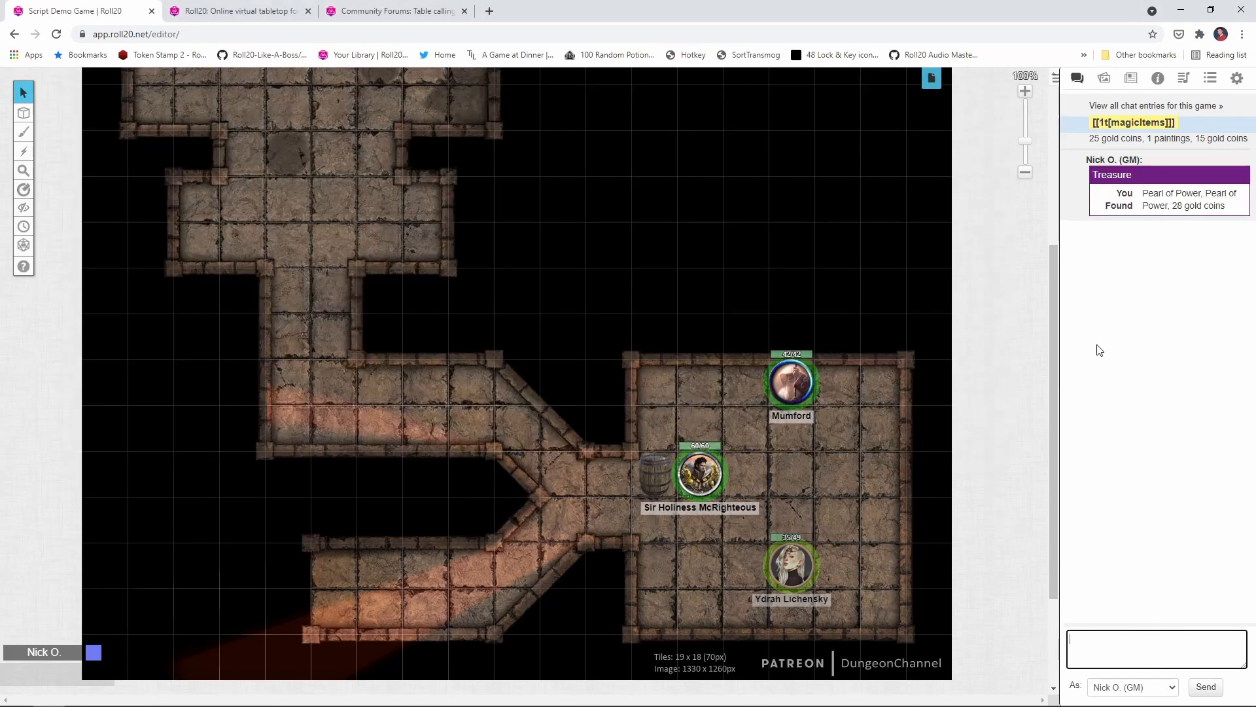
mouse_move(1125, 218)
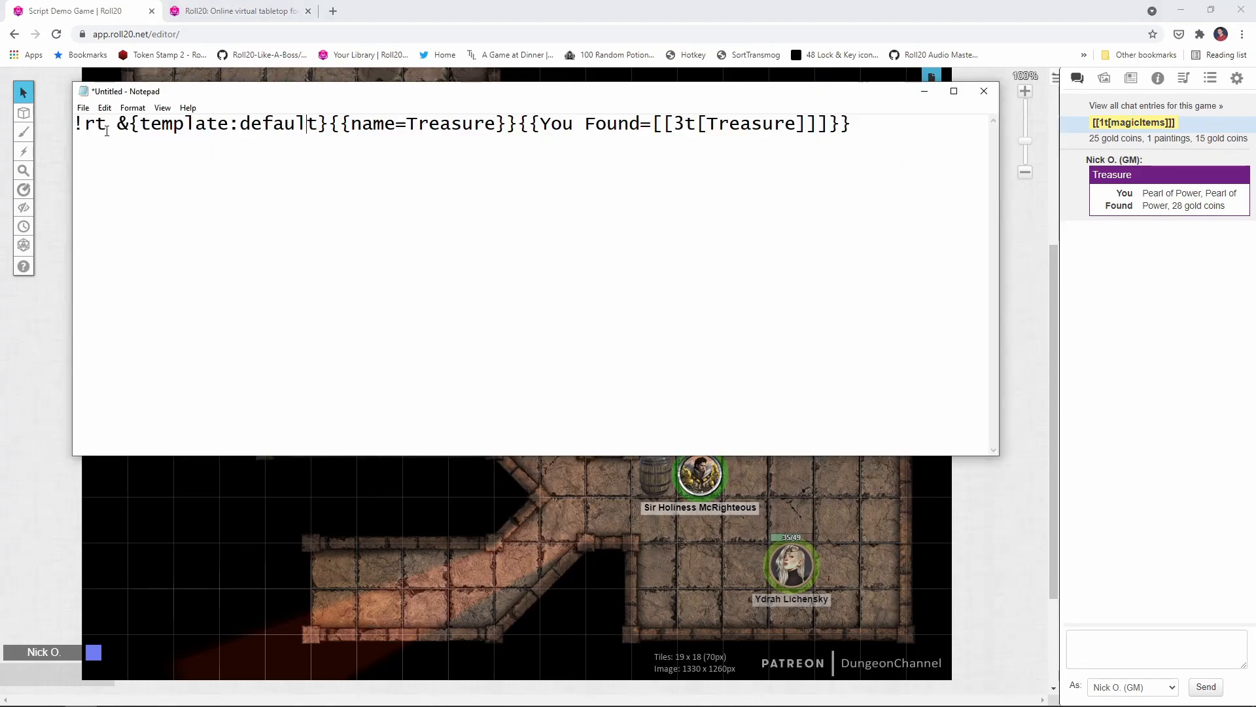
Insert [Delimiter:BR] after !rt in Notepad and copy the updated command.
text([Delimiter:BR])
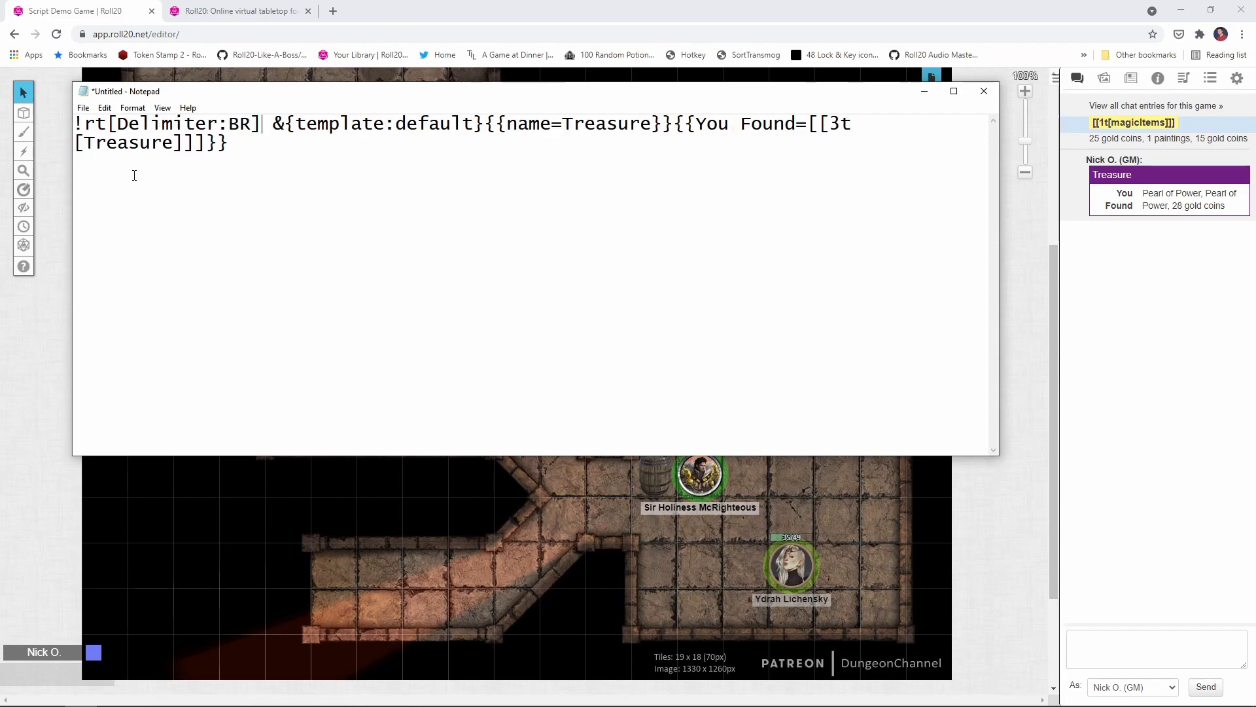
mouse_move(916, 167)
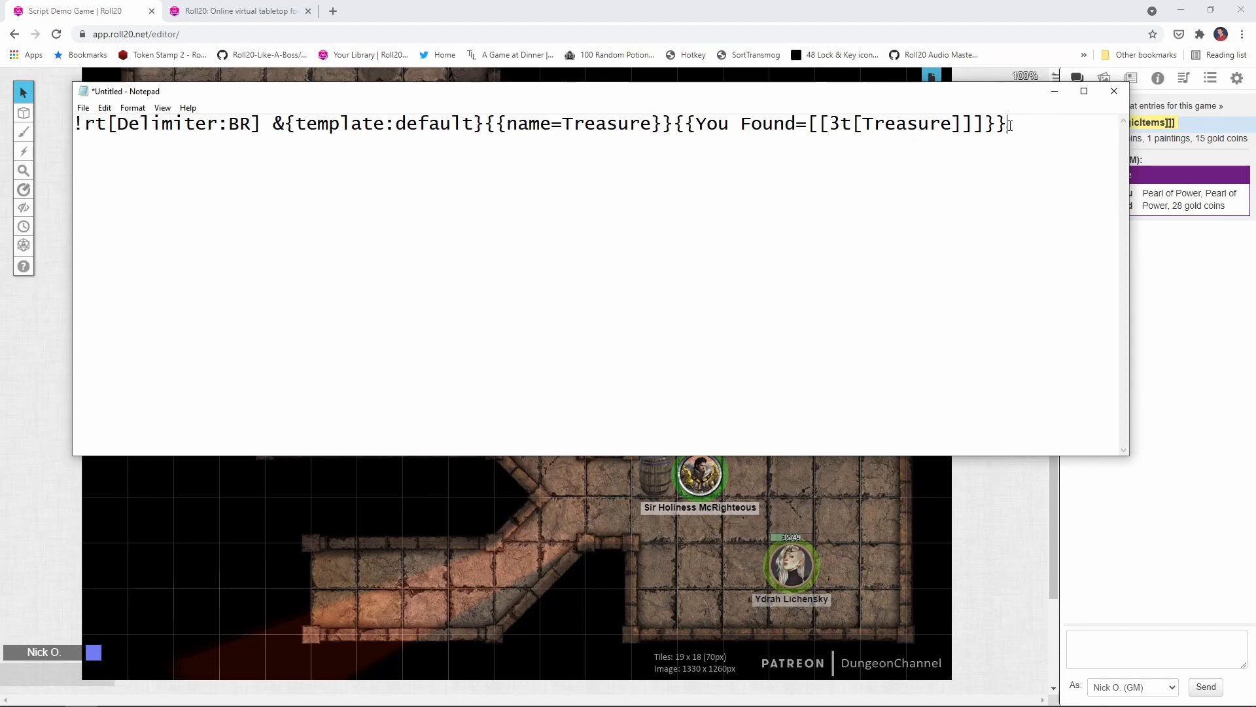
key(ctrl+a)
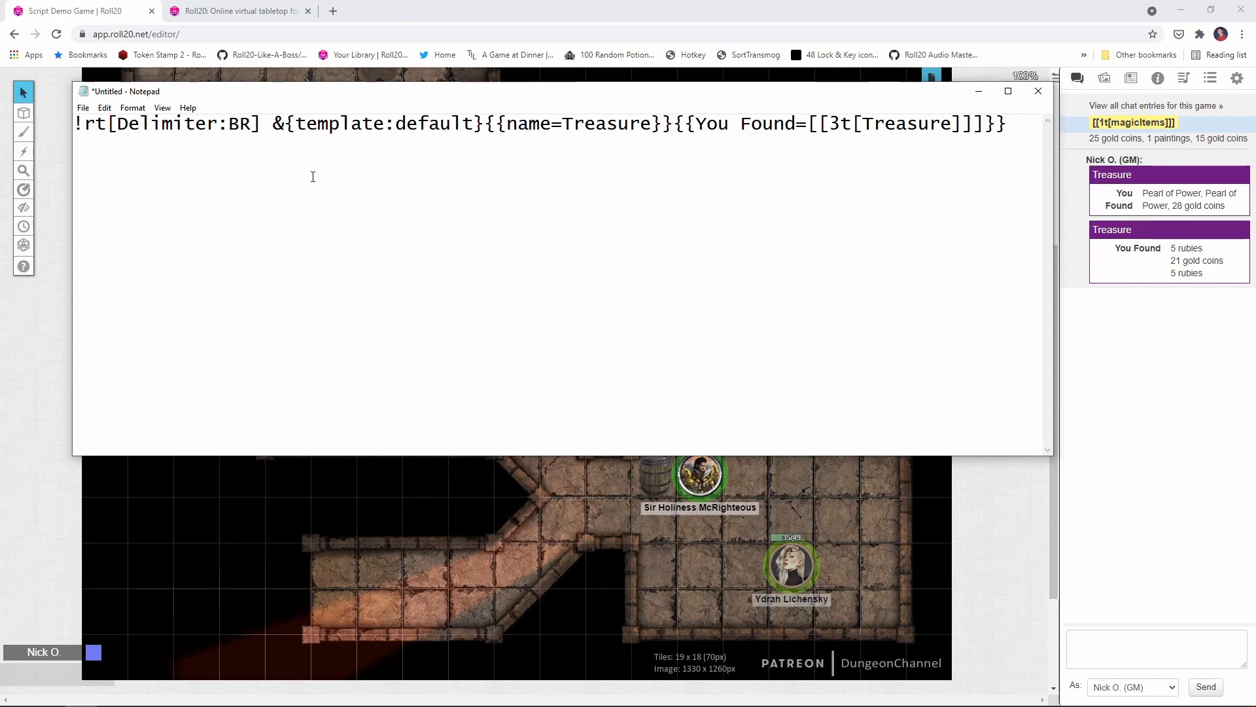
Whisper the Treasure card to the GM with /w gm, then read the script documentation.
text(/w gm)
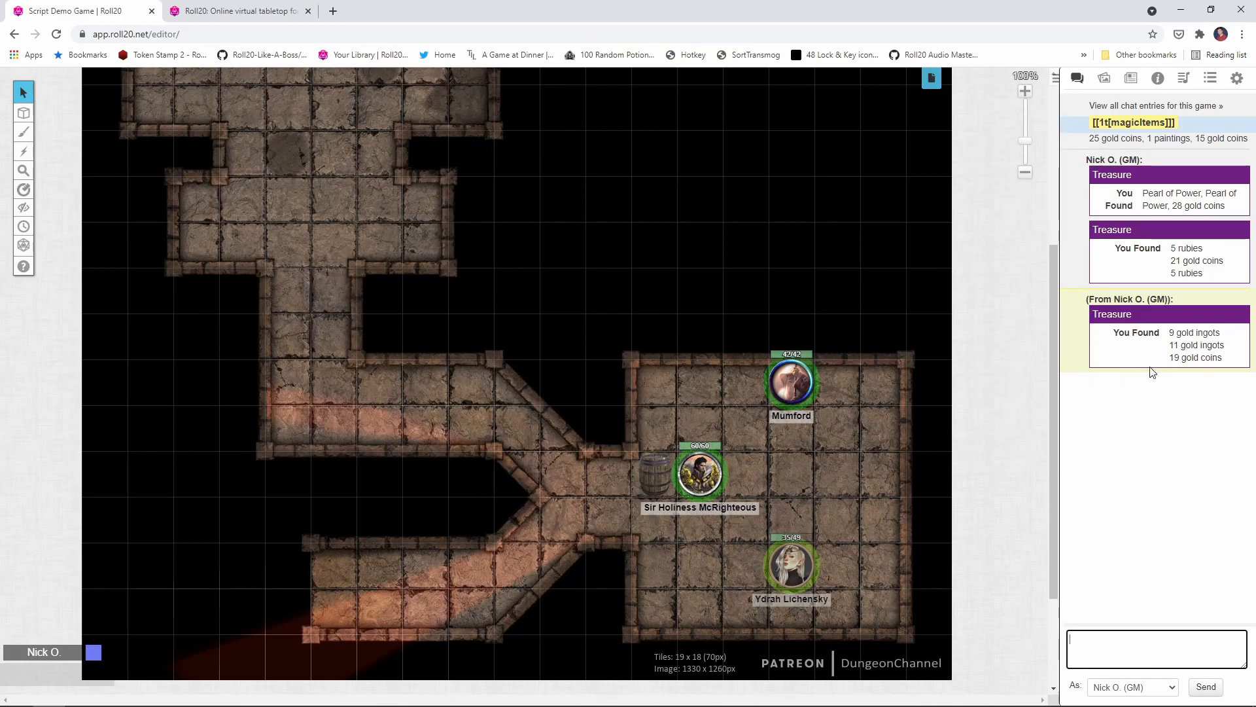
click(238, 10)
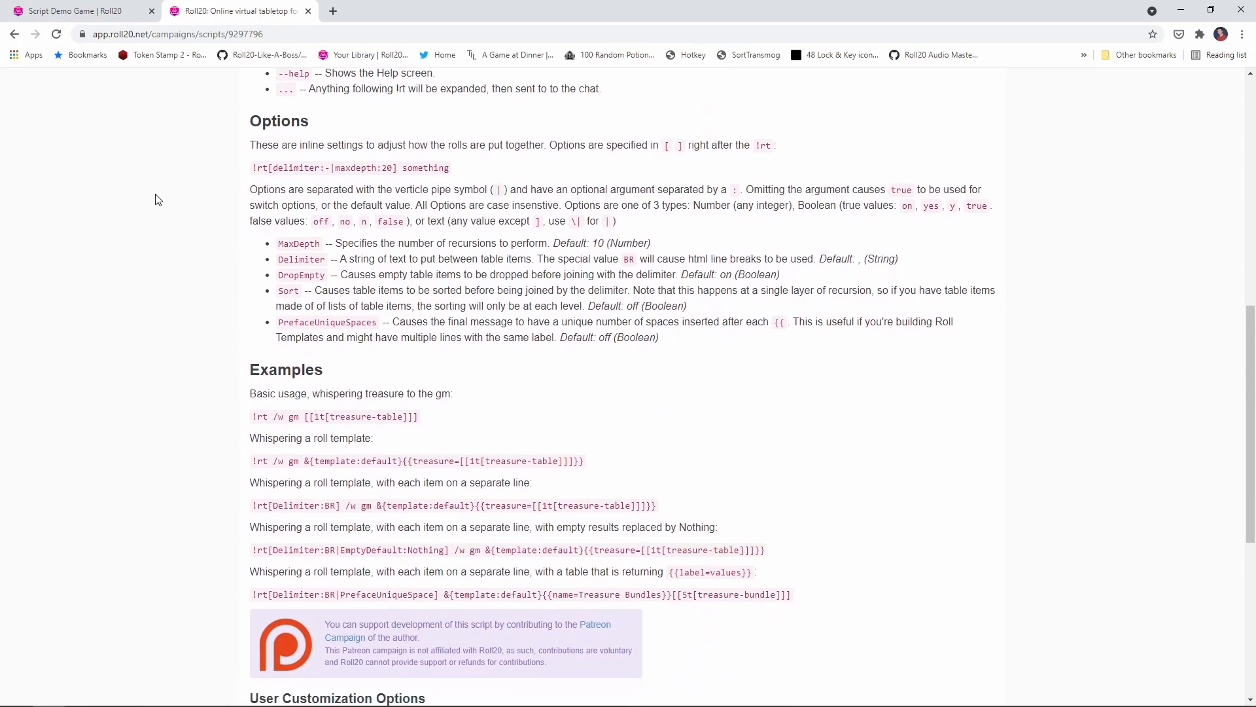
scroll(down, 3)
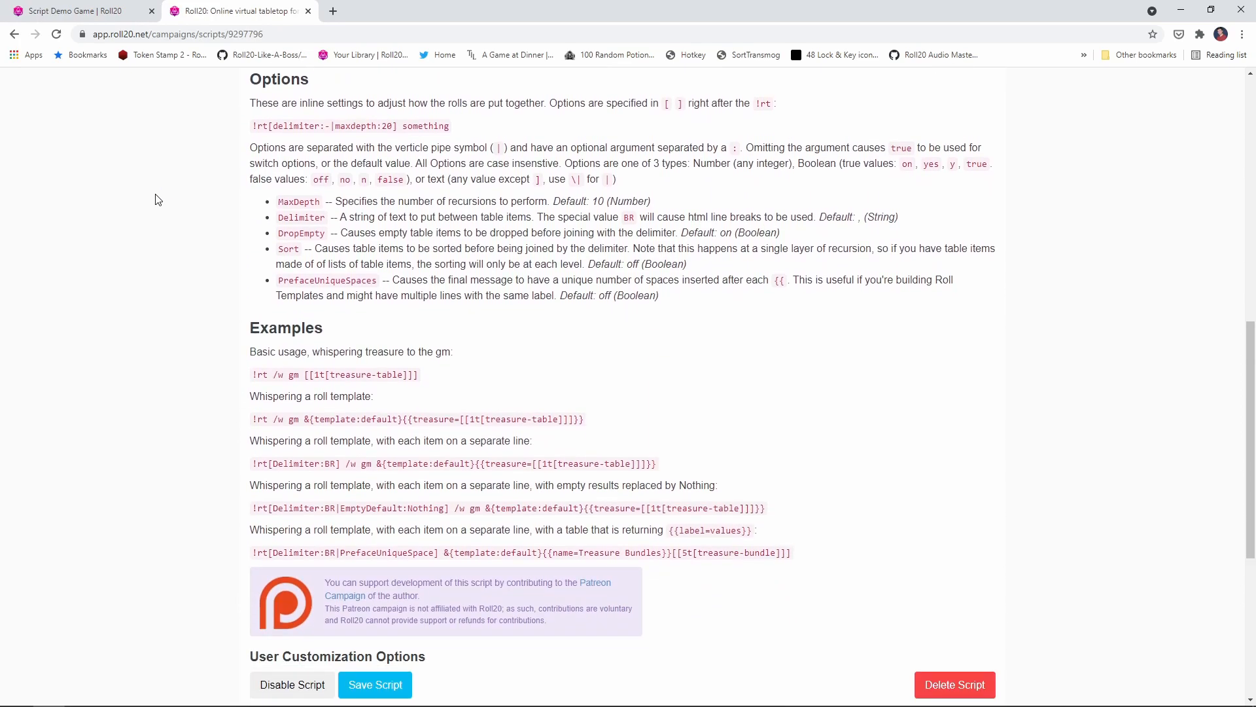